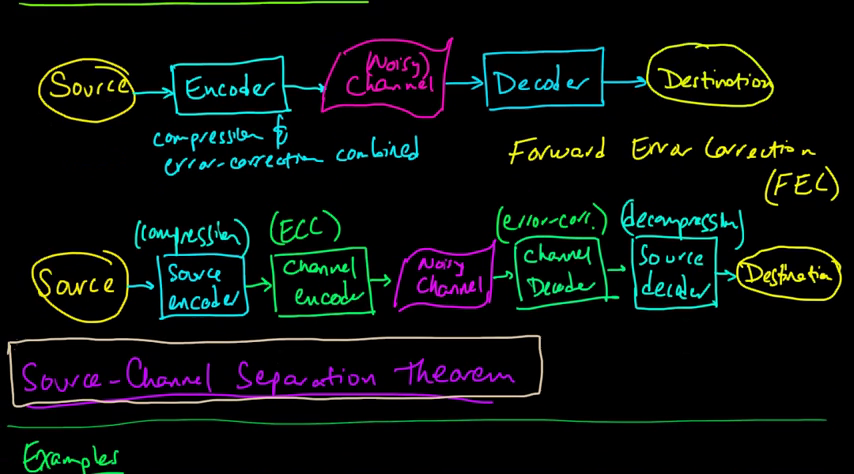
# Handwrite the first example title '1 Pale Blue Dot' in orange ink and underline it.
pyautogui.scroll(-3)
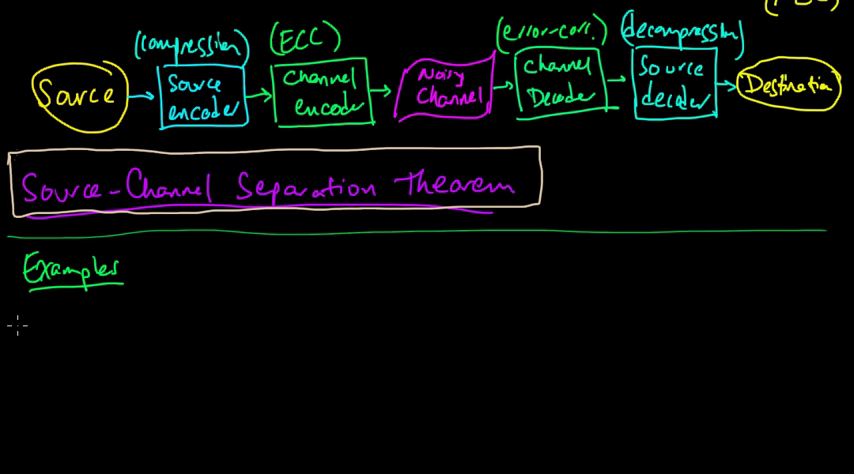
pyautogui.click(16, 324)
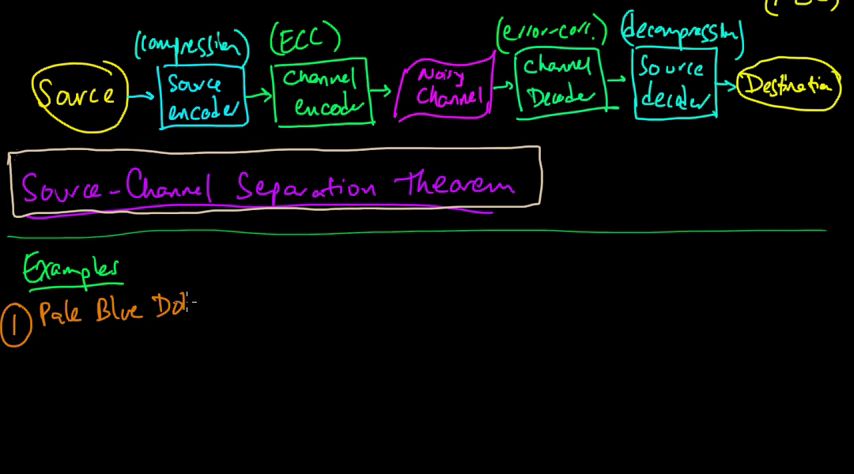
pyautogui.moveTo(44, 336); pyautogui.dragTo(200, 324)
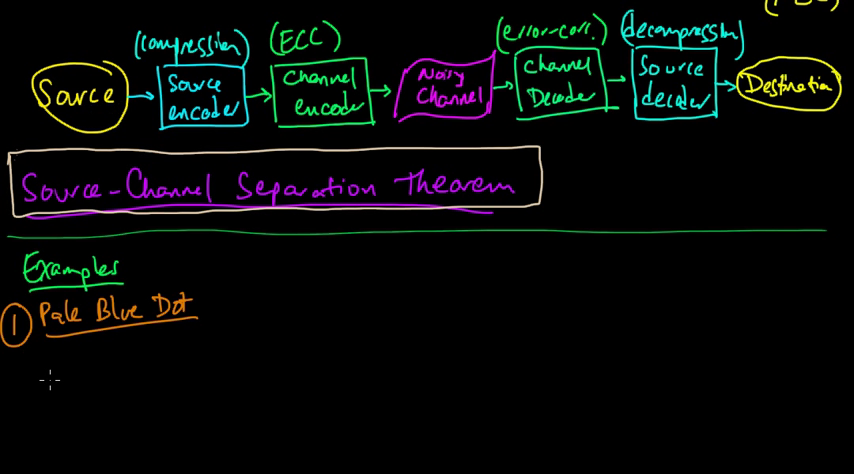
pyautogui.moveTo(44, 376)
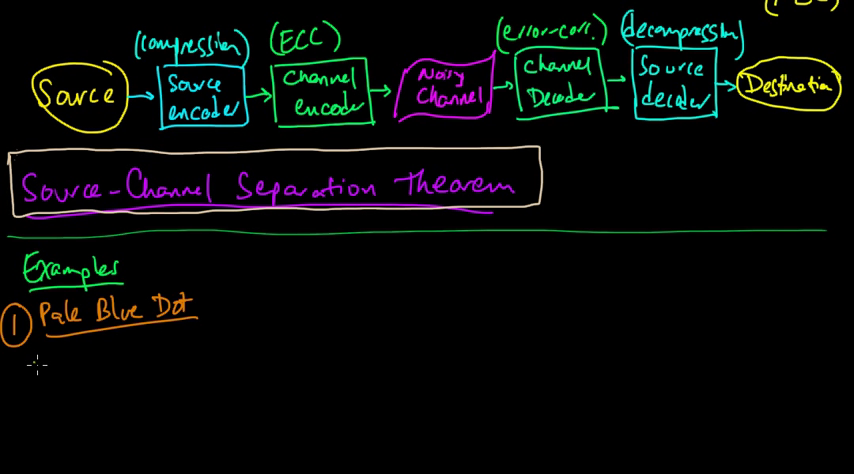
# Write a circled 'Image of Earth' source with an arrow into a cyan 'Difference mapping' box.
pyautogui.write('Image')
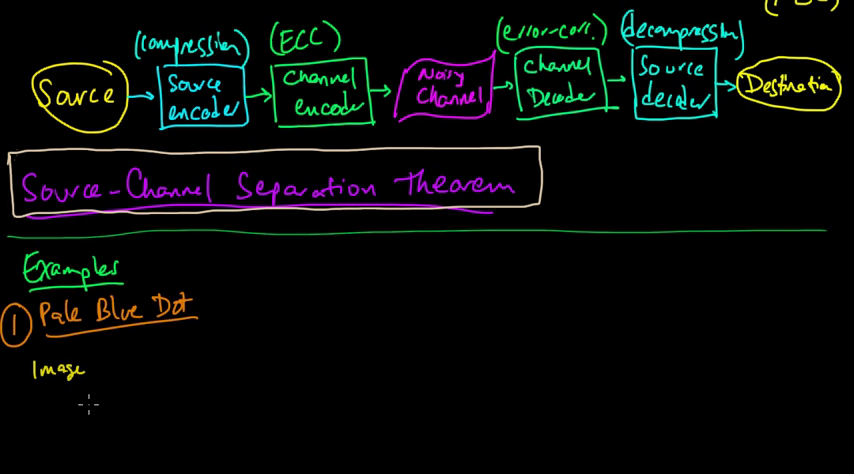
pyautogui.write('of Li')
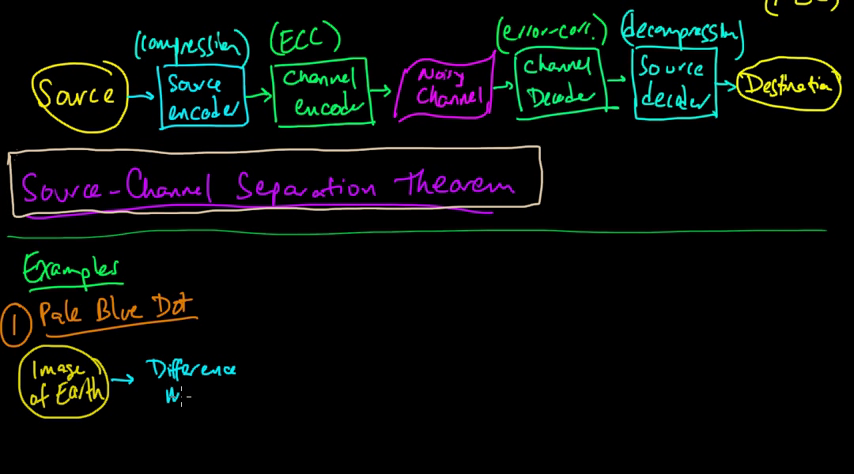
pyautogui.write('mapping')
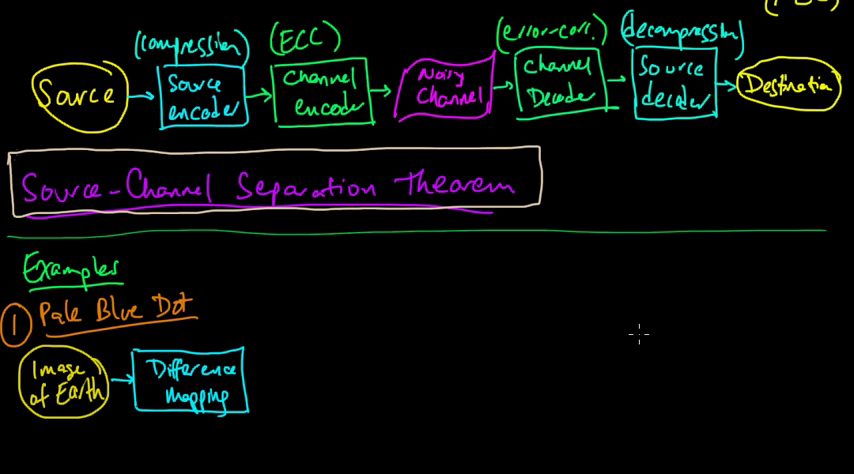
pyautogui.moveTo(136, 334)
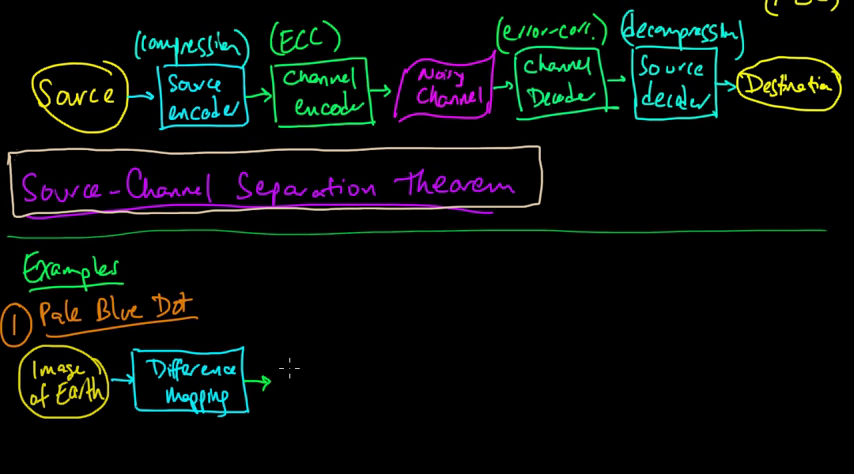
# Add a green 'RSV encoder' box and a magenta wavy 'electromagnetic waves' channel block, linked by arrows.
pyautogui.write('RSV')
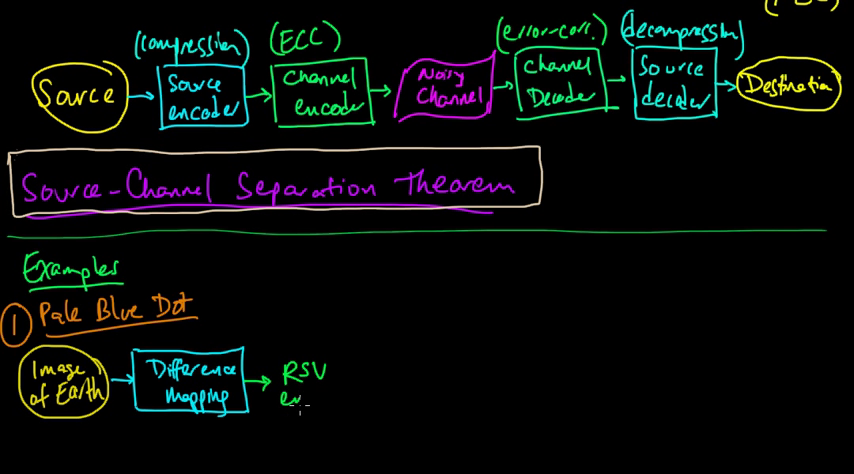
pyautogui.write('encoder')
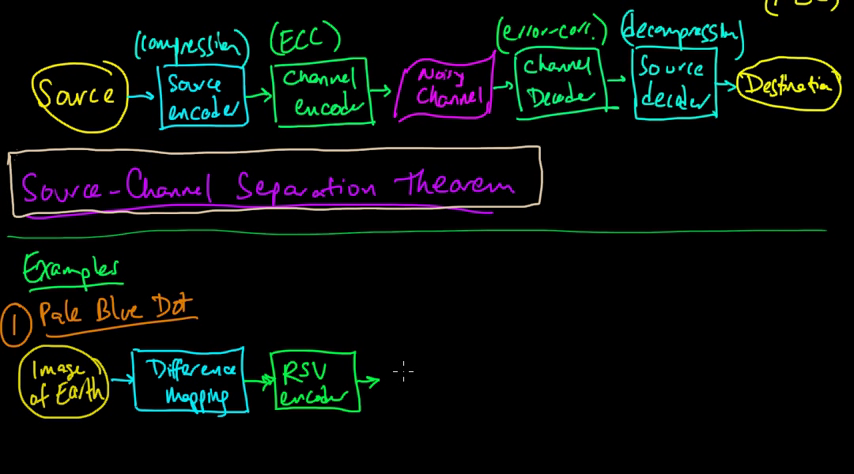
pyautogui.write('electromag')
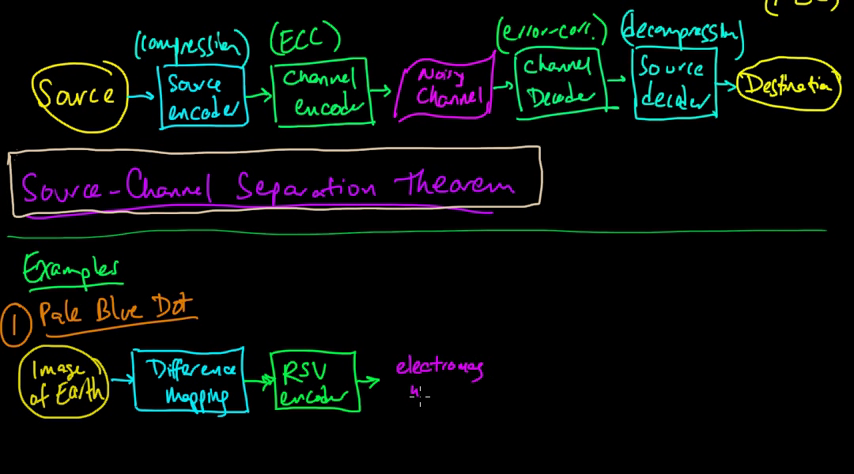
pyautogui.write('waves')
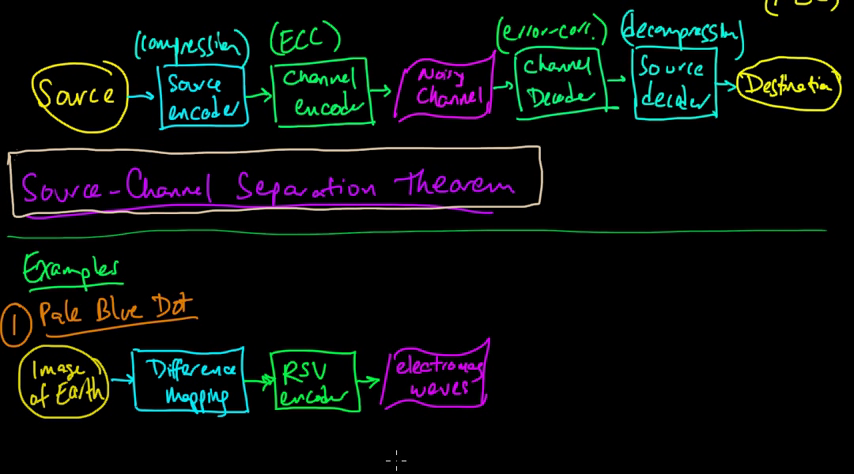
pyautogui.moveTo(264, 430)
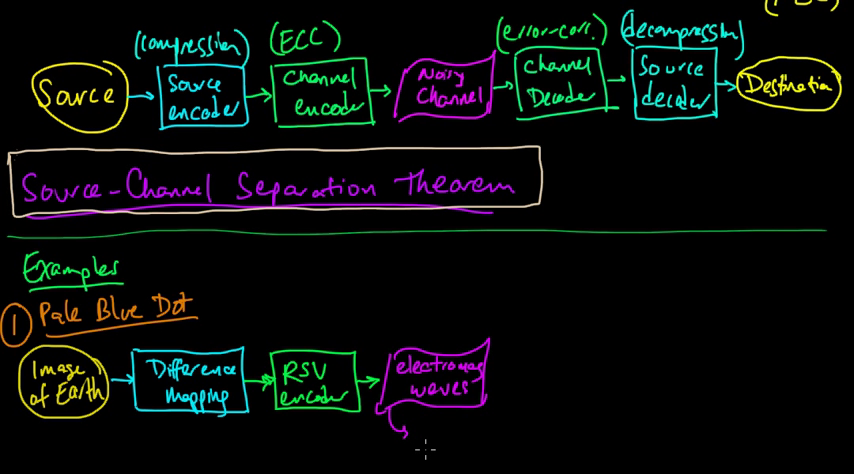
# Label the channel '6 Bill. km' and add 'RSV decoder' and 'decomp.' boxes leading toward the image file.
pyautogui.write('6 Bill. km')
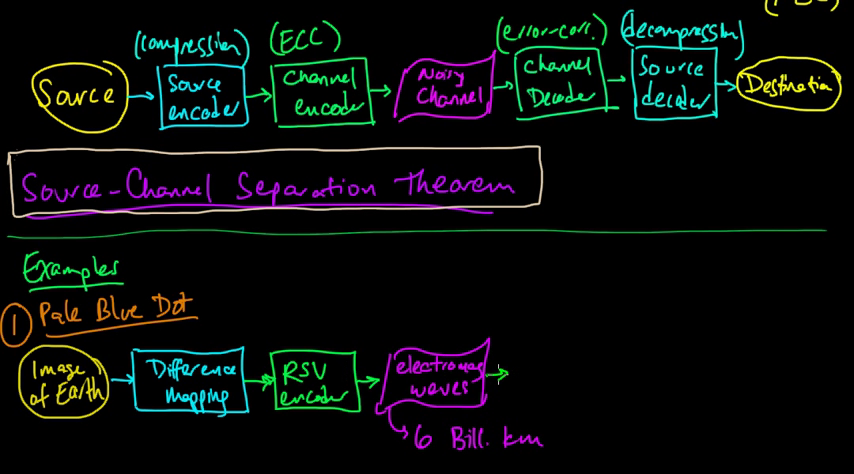
pyautogui.write('RSV decoder')
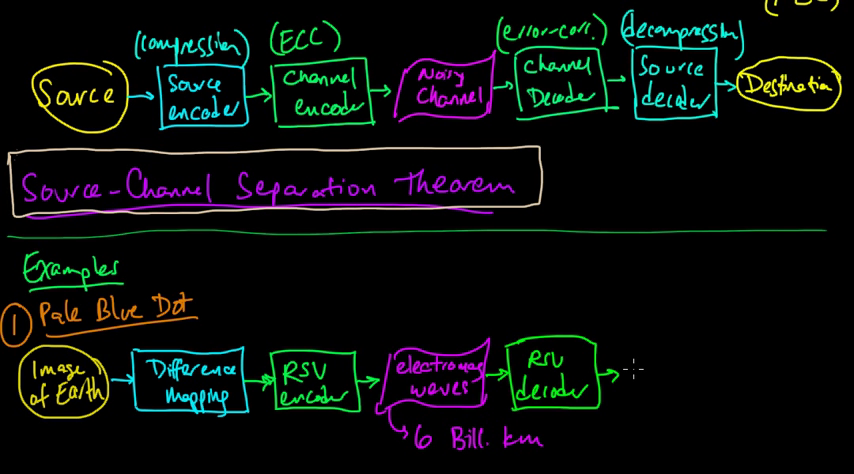
pyautogui.write('decom')
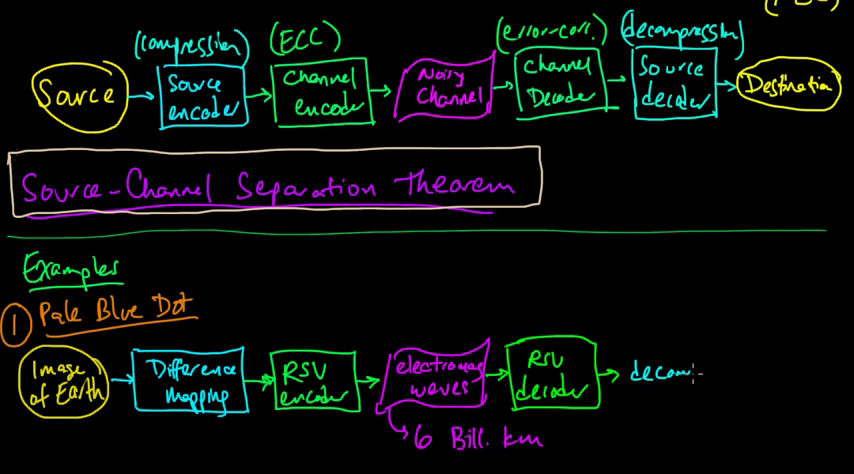
pyautogui.write('decomp.')
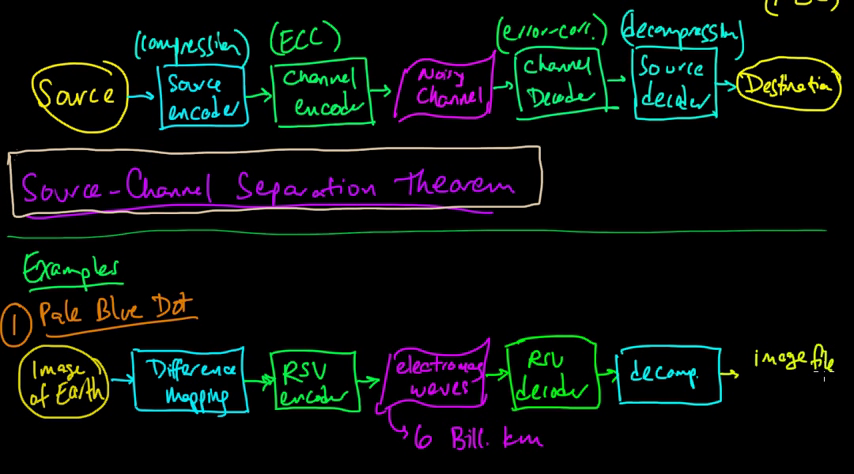
pyautogui.moveTo(758, 396)
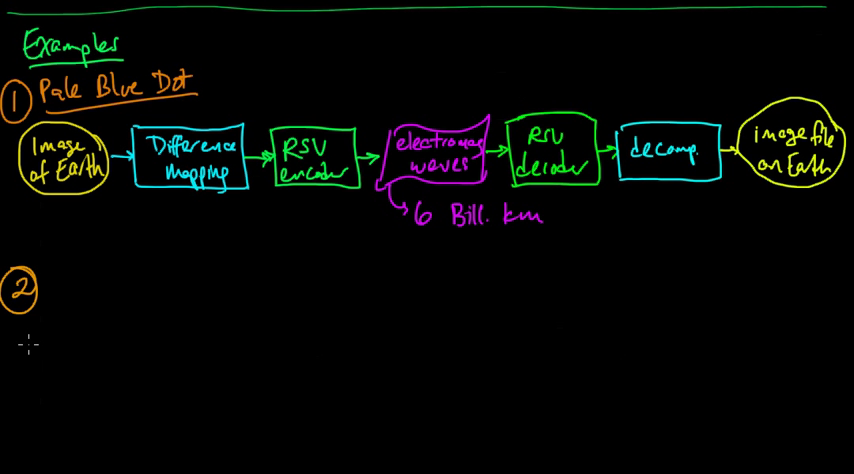
pyautogui.moveTo(52, 270)
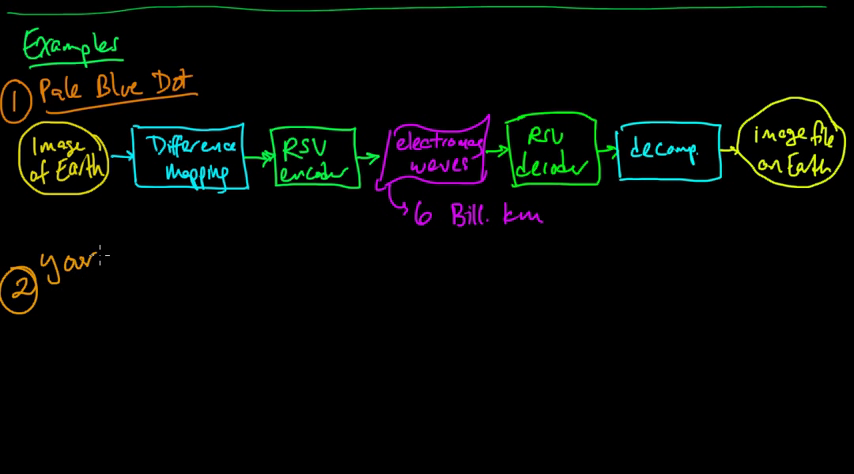
# Write the second example heading '2 Your internet connection' in orange and underline it.
pyautogui.write('info-')
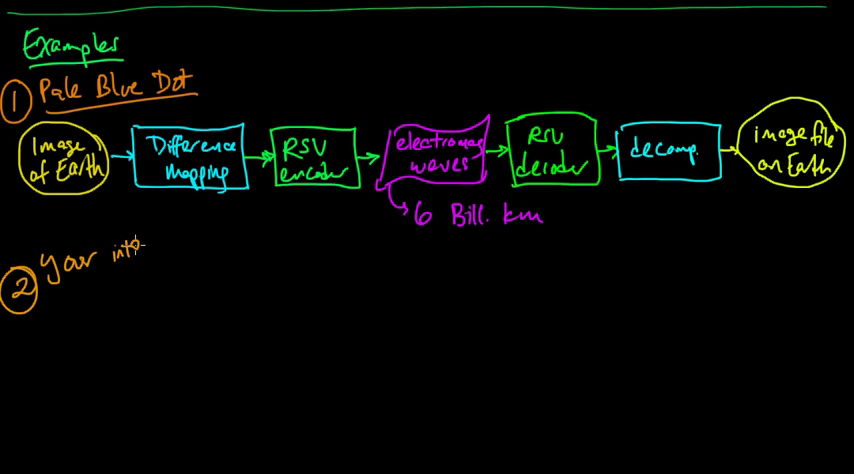
pyautogui.write('rnet connec')
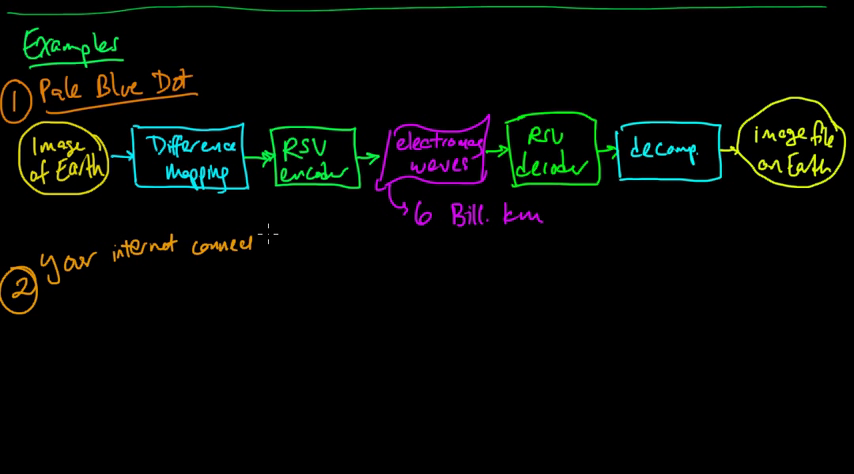
pyautogui.write('tion')
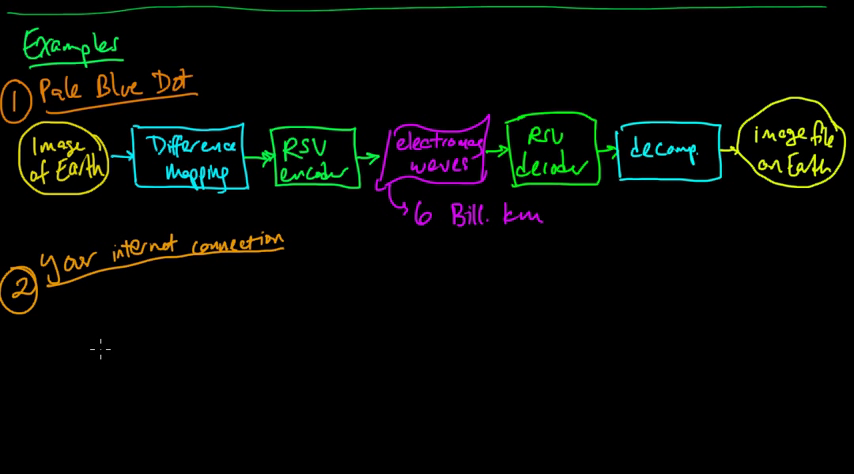
pyautogui.moveTo(44, 324)
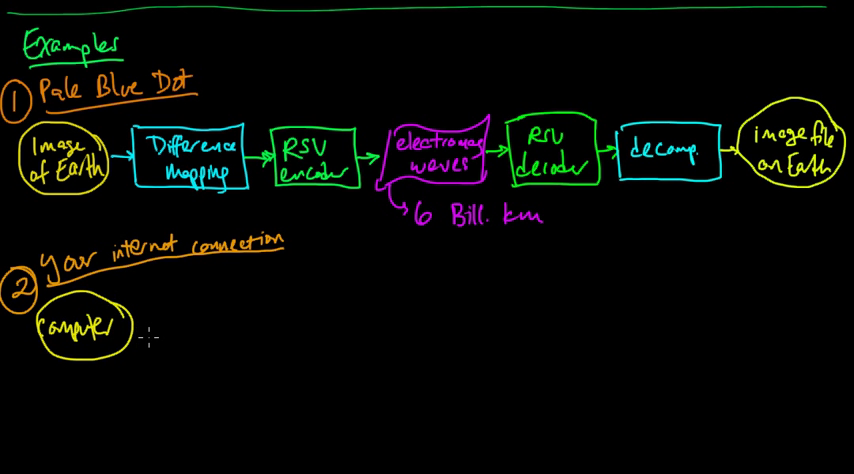
# Circle 'computer' as the source and add a boxed 'Ethernet encoder' block.
pyautogui.moveTo(130, 328); pyautogui.dragTo(278, 324)
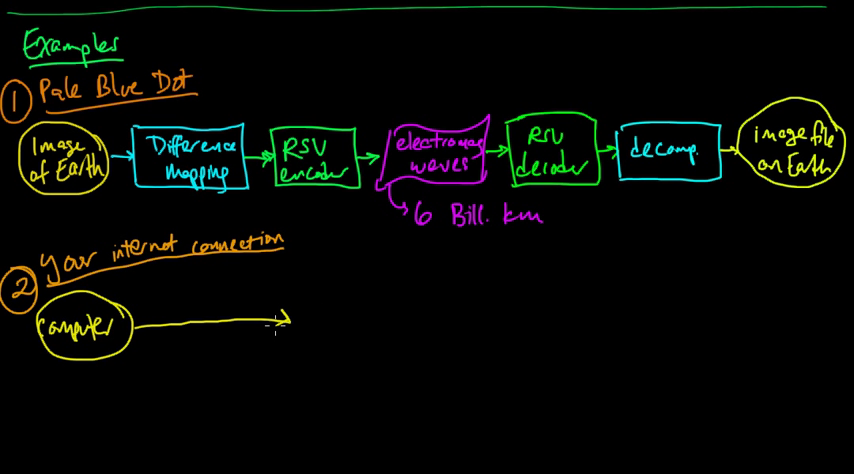
pyautogui.moveTo(316, 364)
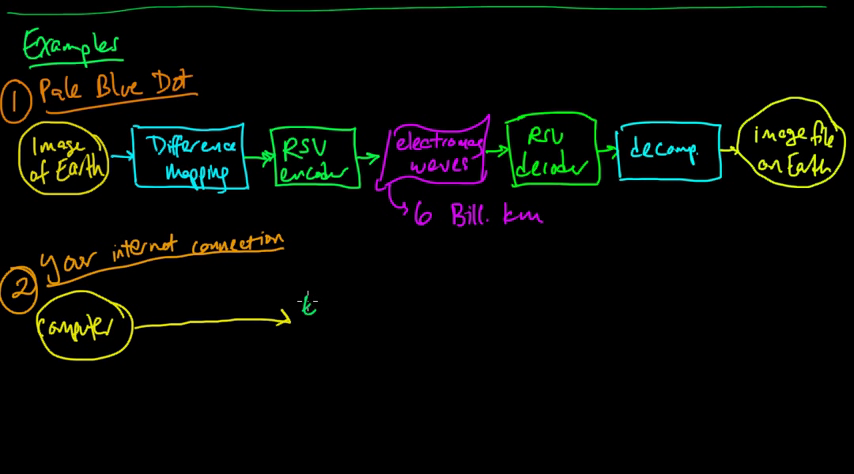
pyautogui.write('E)')
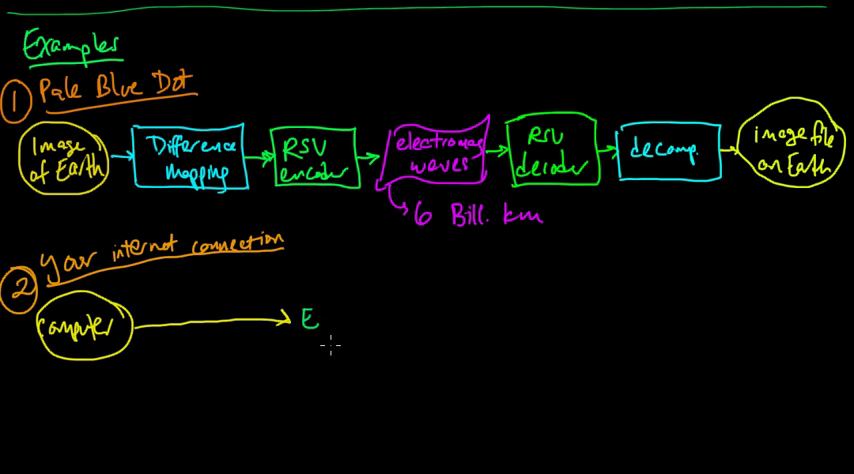
pyautogui.write('th')
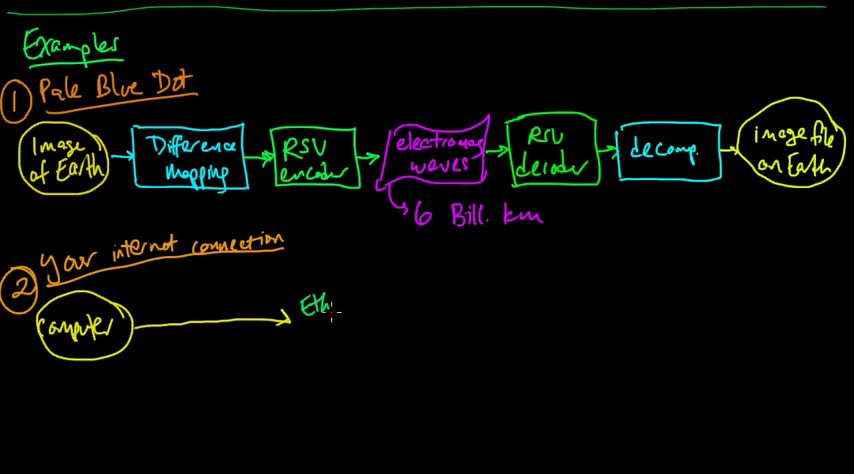
pyautogui.write('Ethernet')
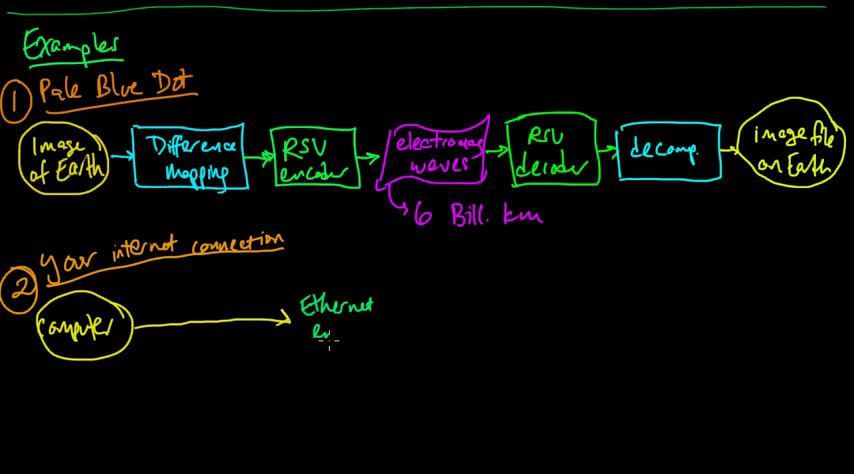
pyautogui.write('encoder')
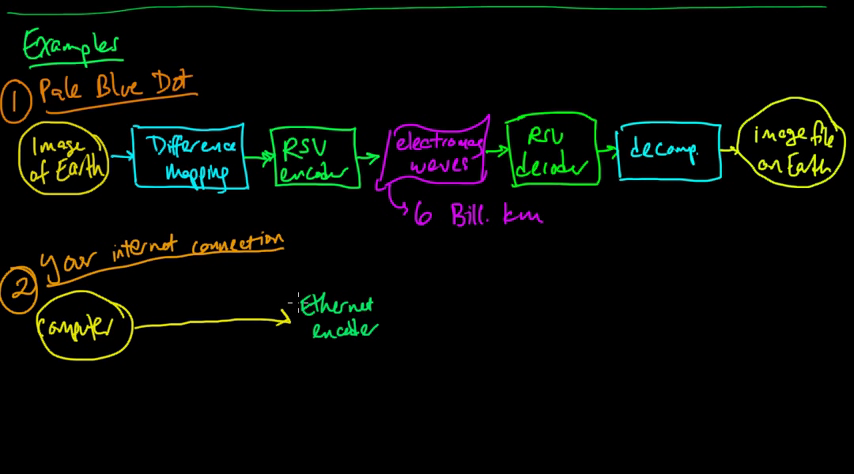
pyautogui.moveTo(296, 296); pyautogui.dragTo(384, 360)
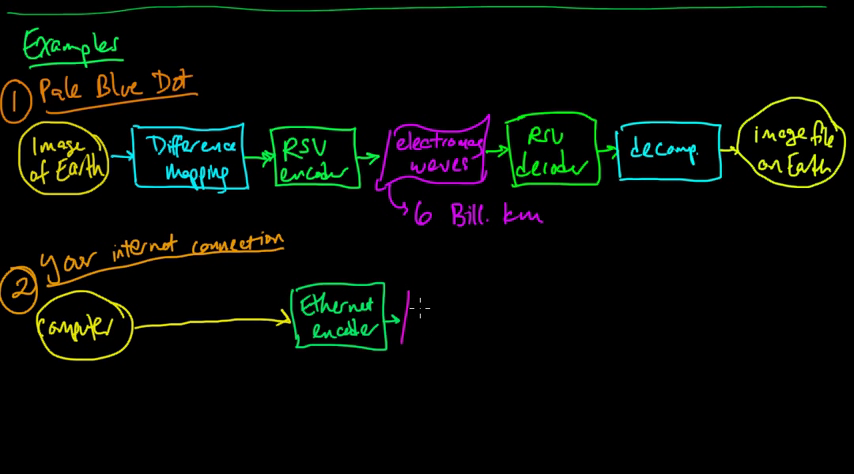
# Add a purple 'cat-5 cable' box with an arrow into an 'Ethernet decoding' block.
pyautogui.write('cable')
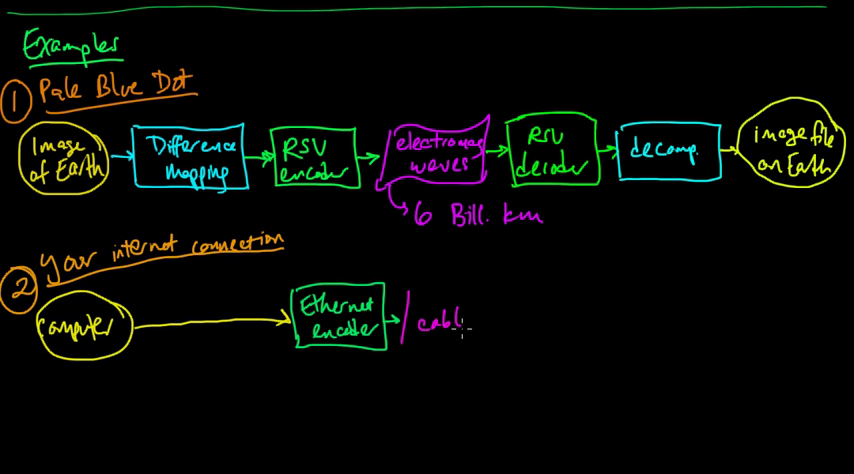
pyautogui.write('cat-5')
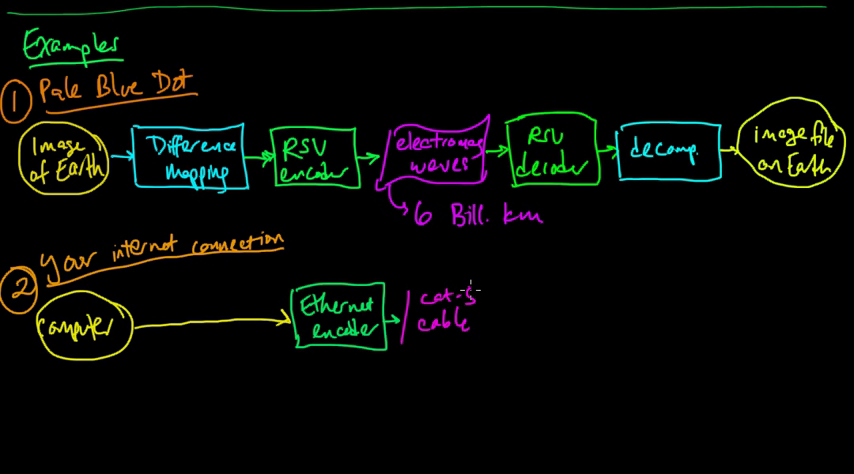
pyautogui.moveTo(416, 290); pyautogui.dragTo(490, 344)
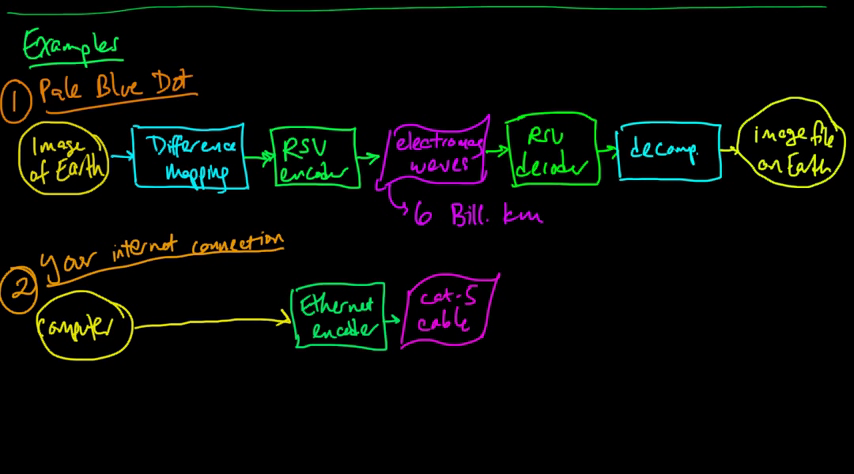
pyautogui.moveTo(490, 316); pyautogui.dragTo(516, 316)
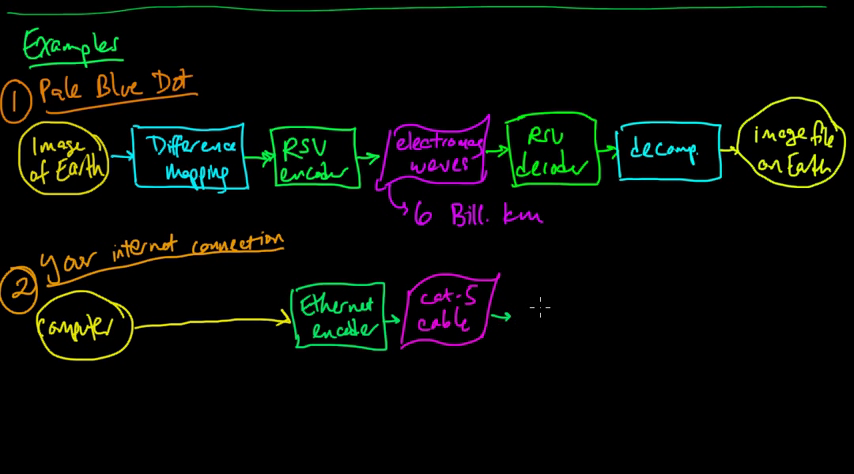
pyautogui.write('Ethernet')
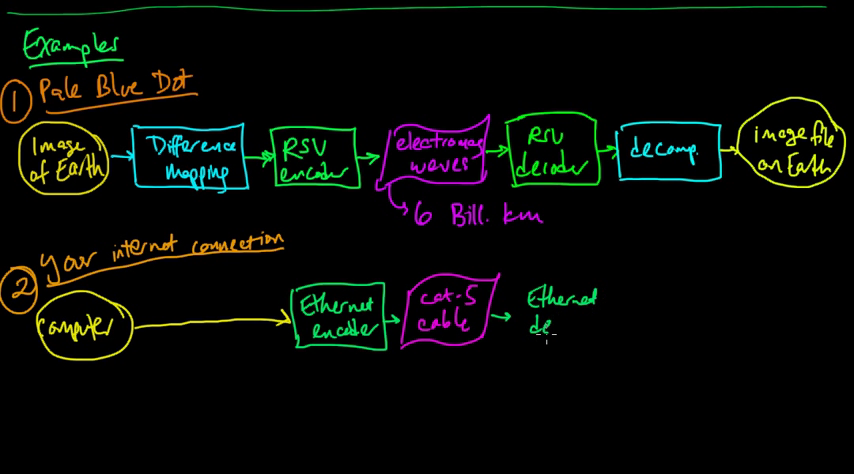
pyautogui.write('coder')
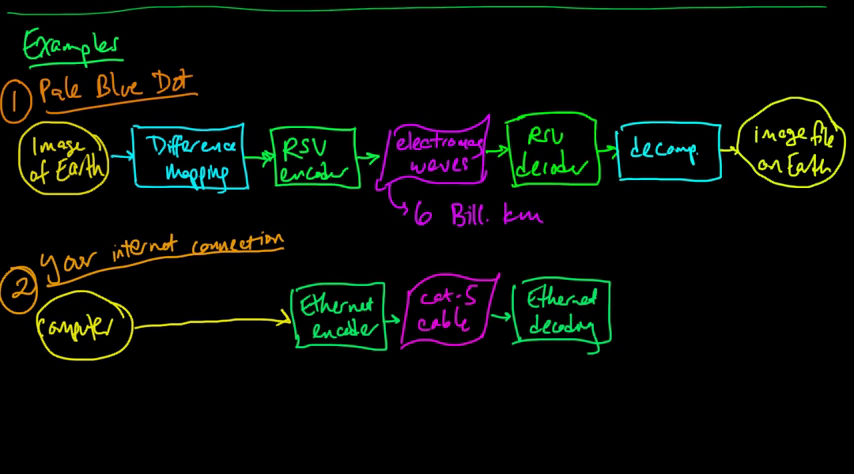
# Draw a long arrow ending at a 'Router modem' destination, then start number 3.
pyautogui.moveTo(616, 320); pyautogui.dragTo(736, 318)
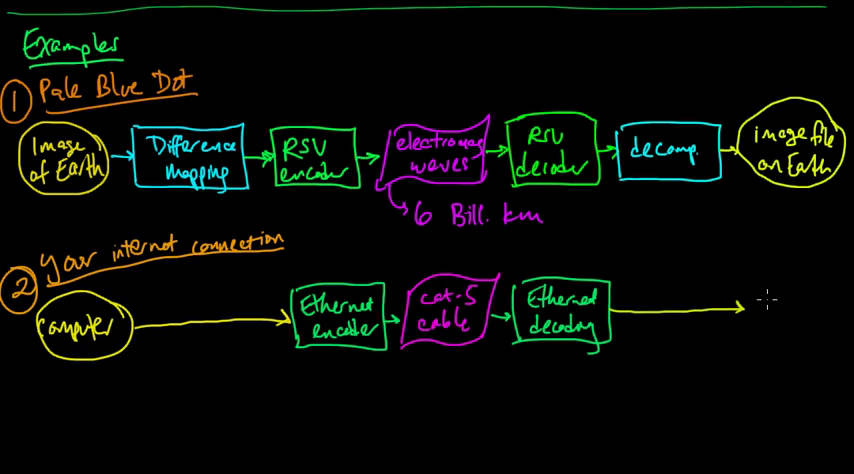
pyautogui.write('Rol')
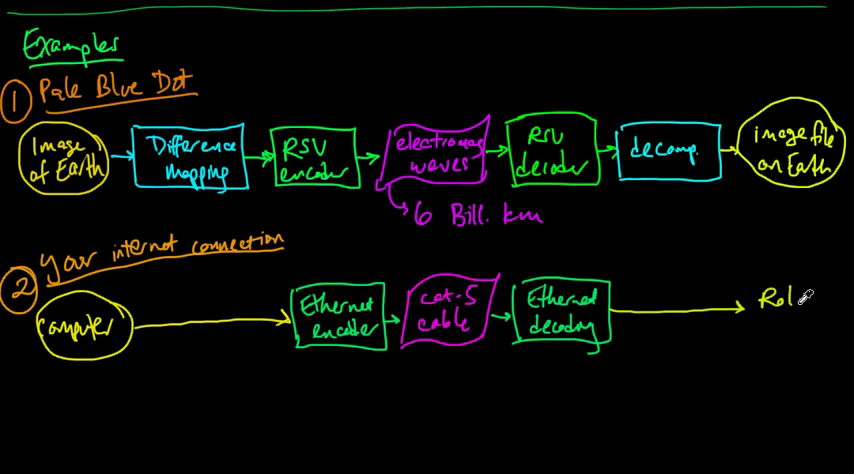
pyautogui.write('Router')
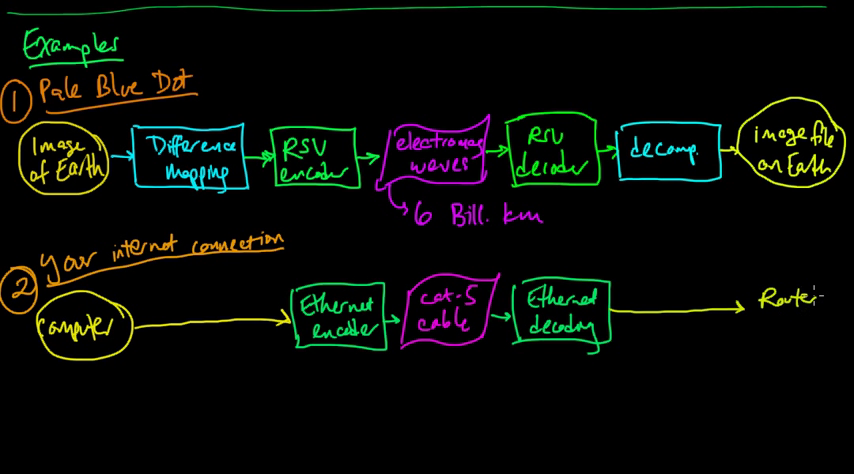
pyautogui.write('modem')
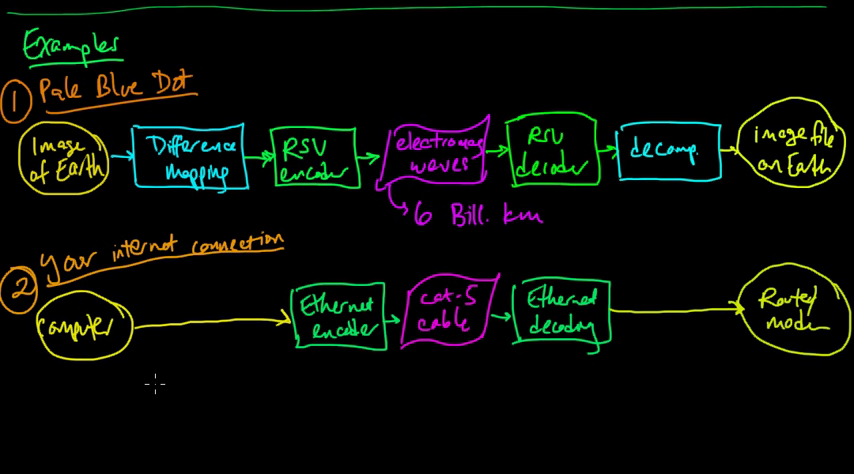
pyautogui.moveTo(270, 270)
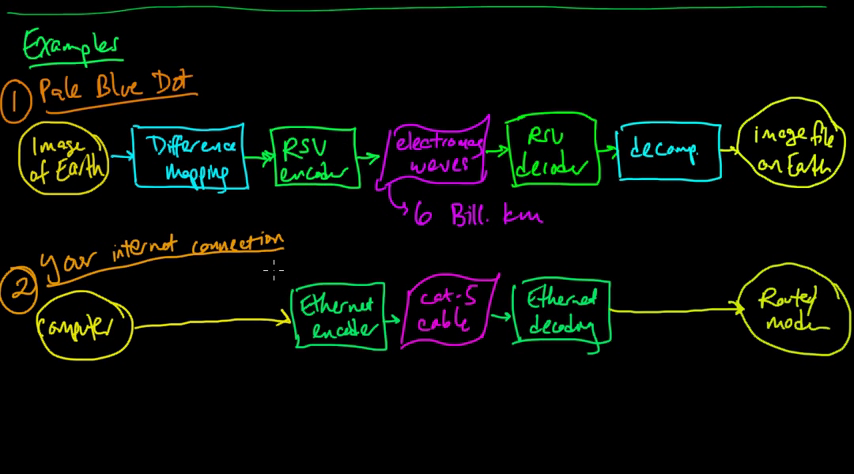
pyautogui.write('3')
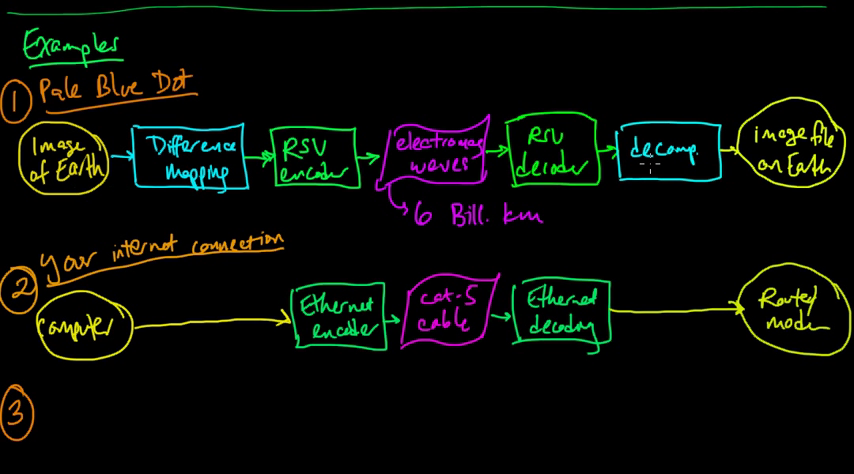
pyautogui.moveTo(88, 420)
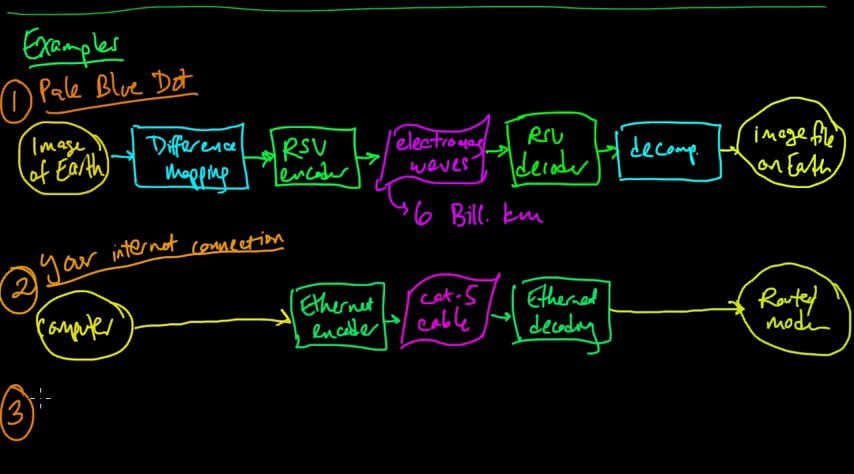
# Write the third example heading 'Rip a CD and play it' and scroll down for its diagram.
pyautogui.write('Ripa')
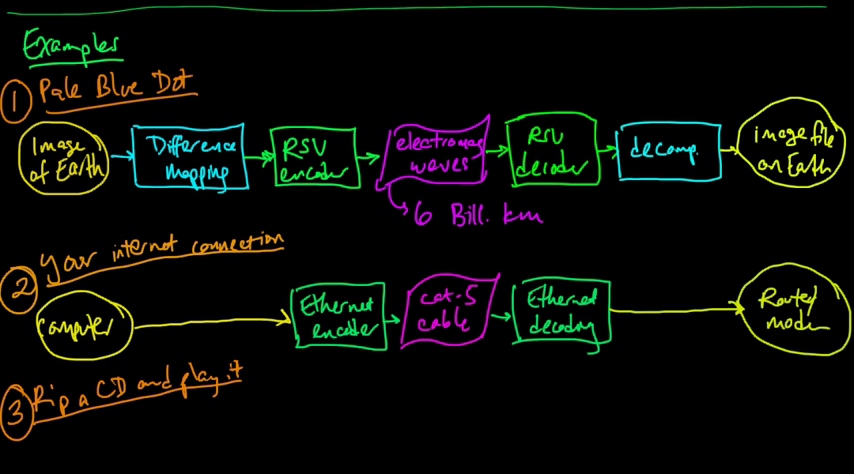
pyautogui.scroll(-3)
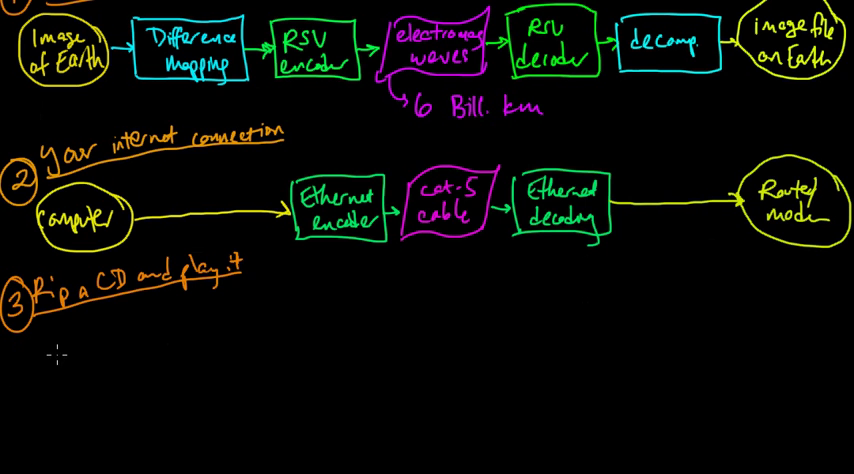
# Draw a circled 'CD reader' feeding an MP3 box, a 'CRC & RSV' box and a hard disk.
pyautogui.write('CD')
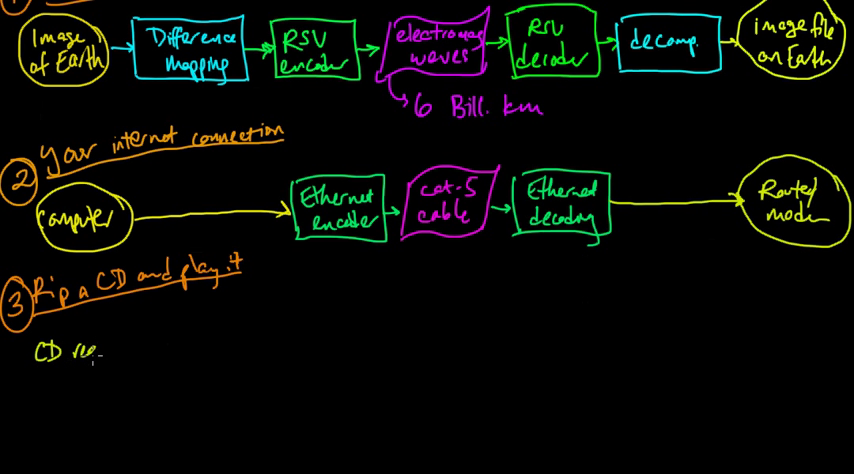
pyautogui.write('reader')
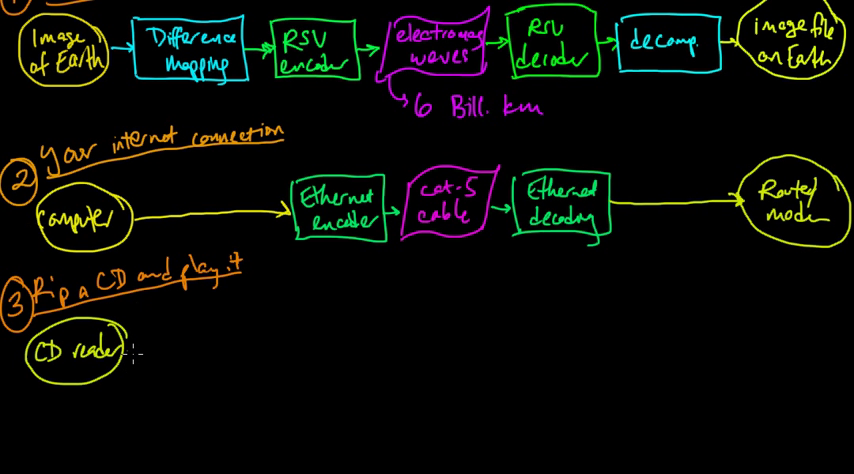
pyautogui.moveTo(124, 352); pyautogui.dragTo(144, 352)
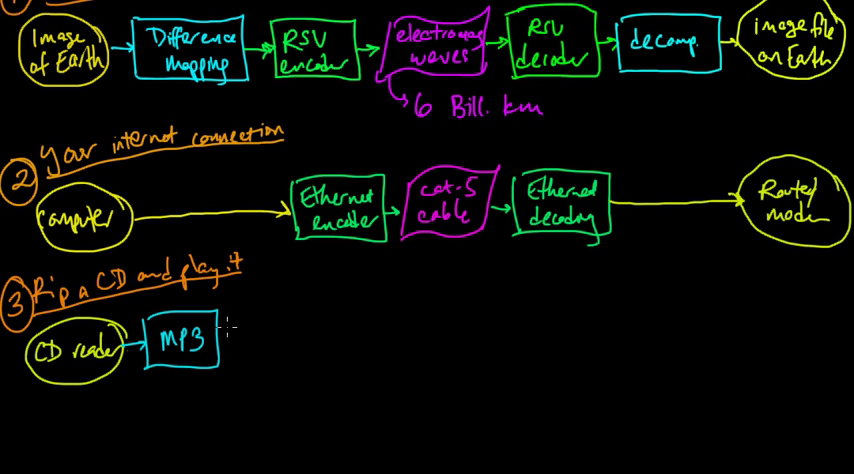
pyautogui.moveTo(224, 338); pyautogui.dragTo(258, 338)
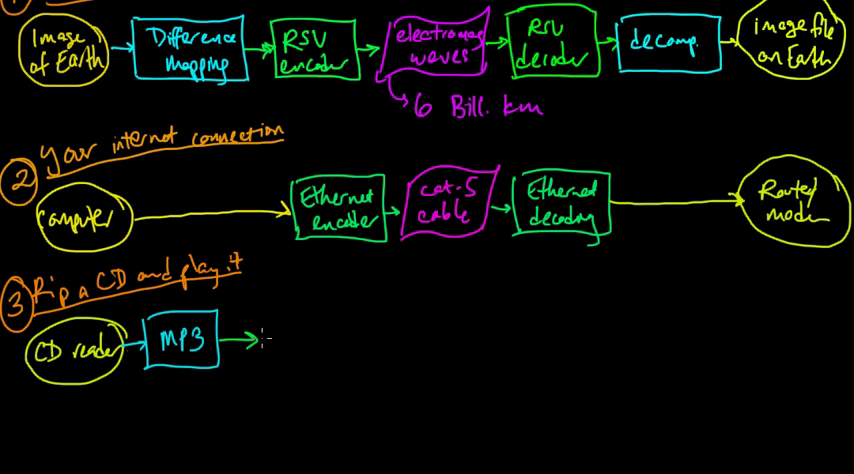
pyautogui.moveTo(262, 360)
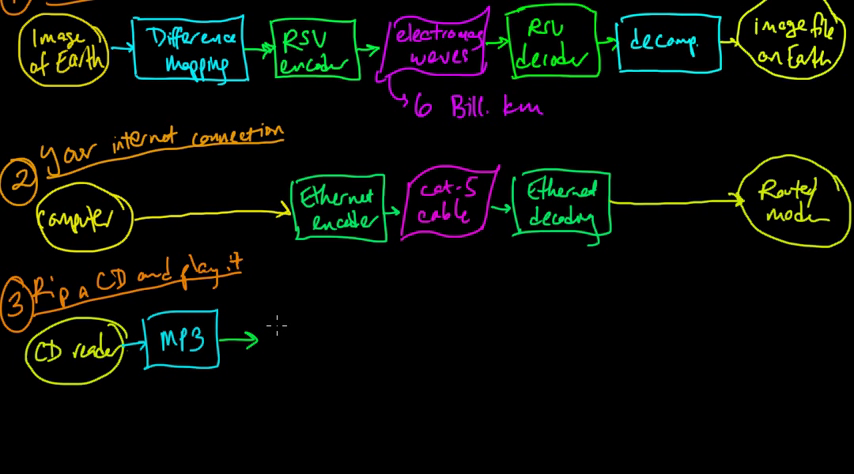
pyautogui.write('CRC +')
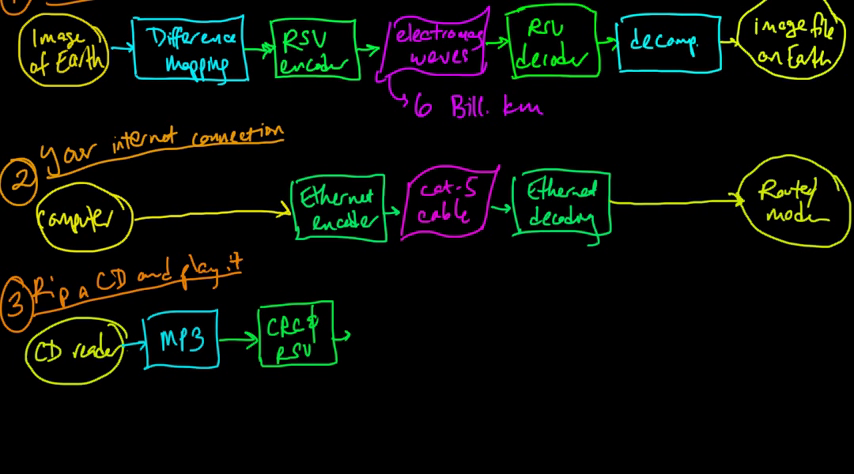
pyautogui.moveTo(448, 352)
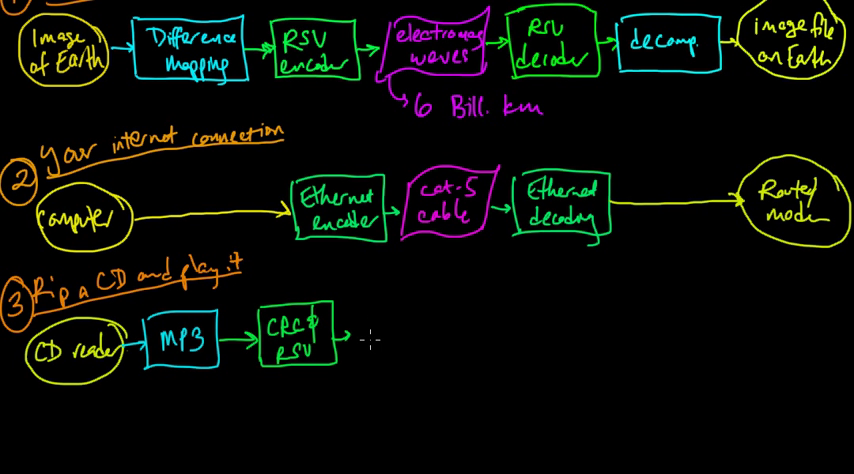
pyautogui.moveTo(378, 338)
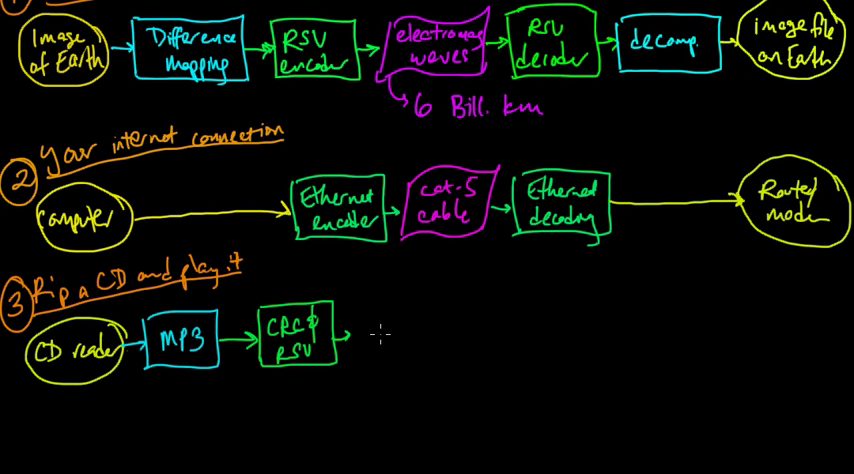
pyautogui.write('Dis')
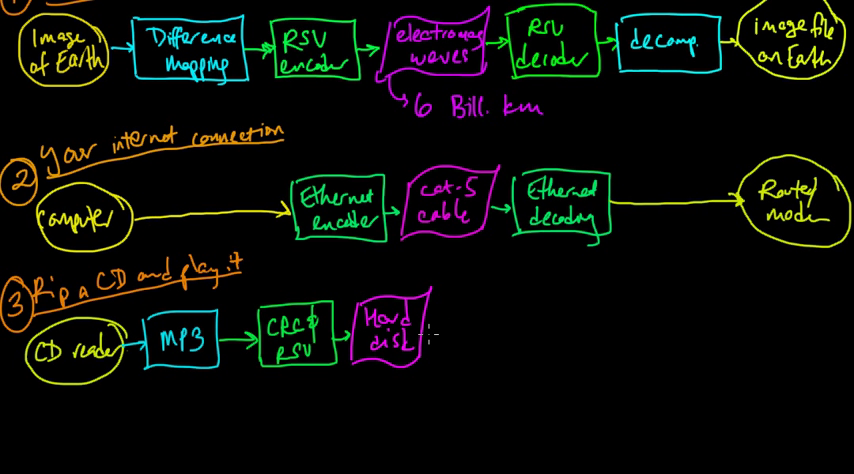
# Continue from hard disk through 'CRC & RSV' and 'MP3 decoder' to a 'your ears' ellipse, then mark example 4.
pyautogui.moveTo(422, 334); pyautogui.dragTo(458, 334)
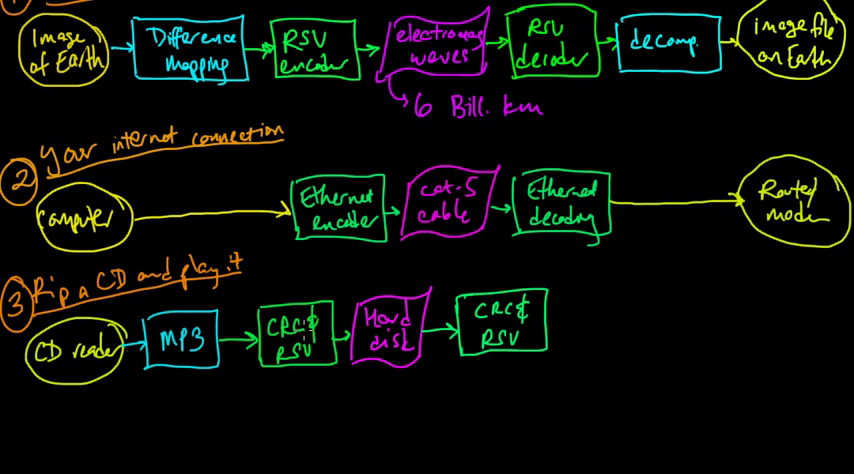
pyautogui.moveTo(372, 364)
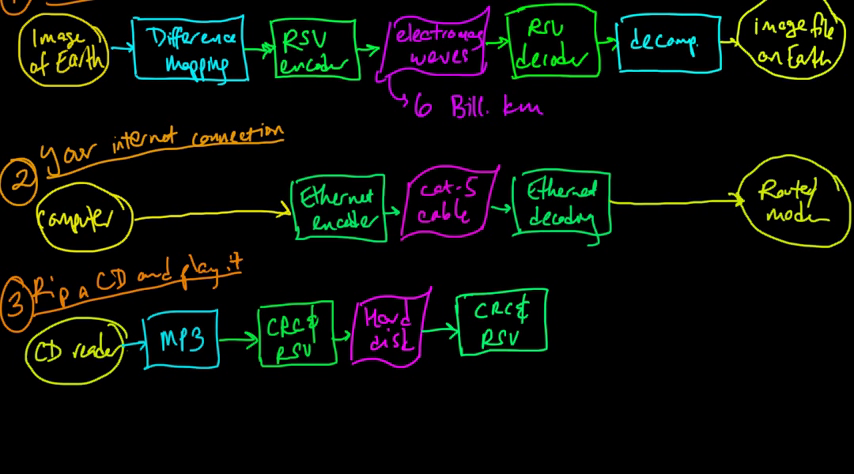
pyautogui.moveTo(550, 322); pyautogui.dragTo(578, 322)
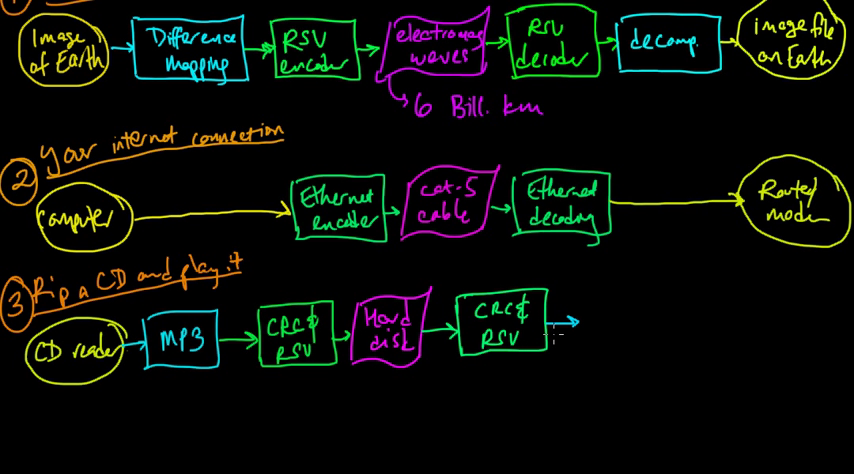
pyautogui.write('MP')
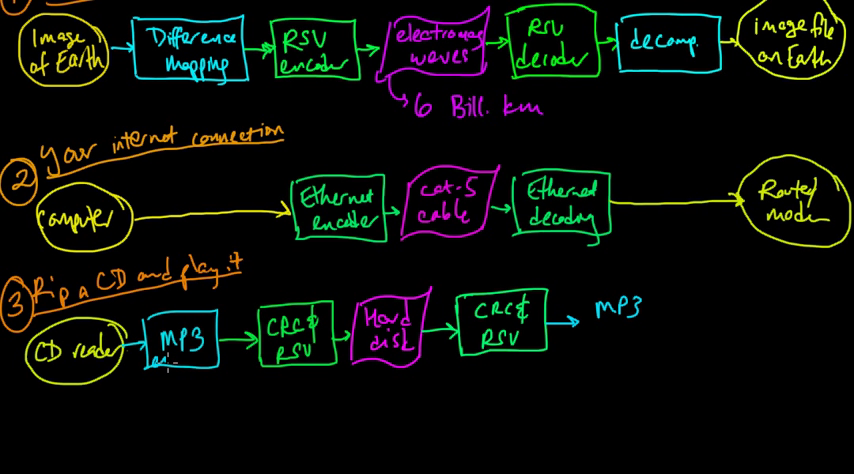
pyautogui.write('encoder')
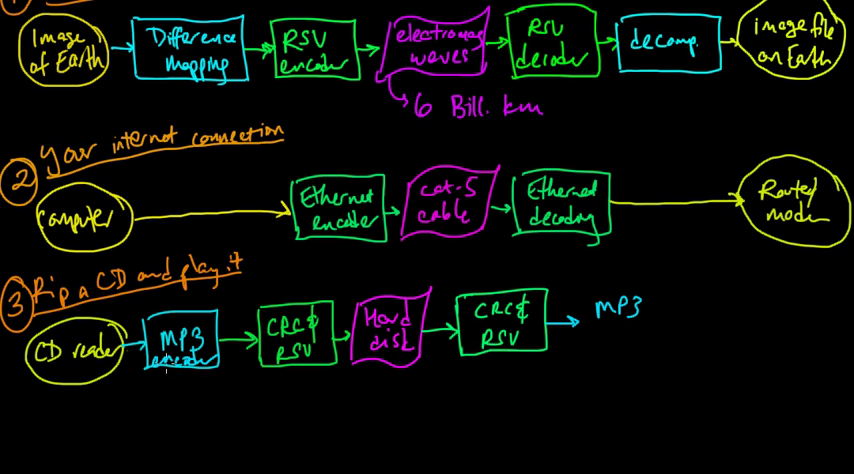
pyautogui.moveTo(604, 318)
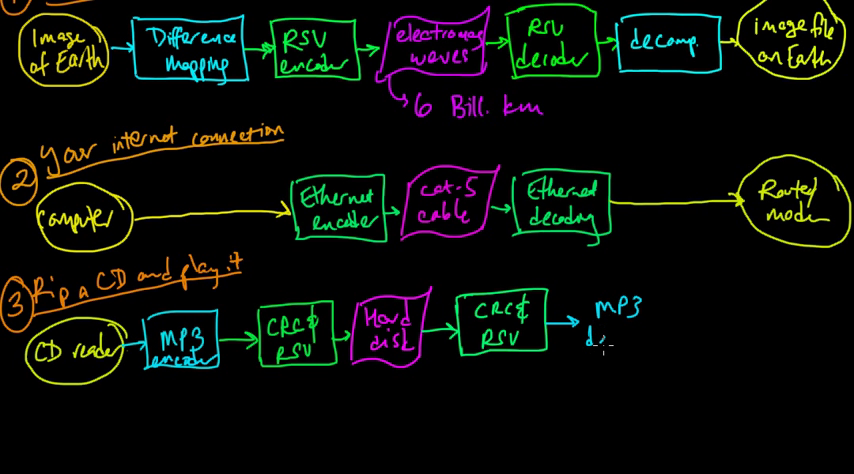
pyautogui.write('decoder')
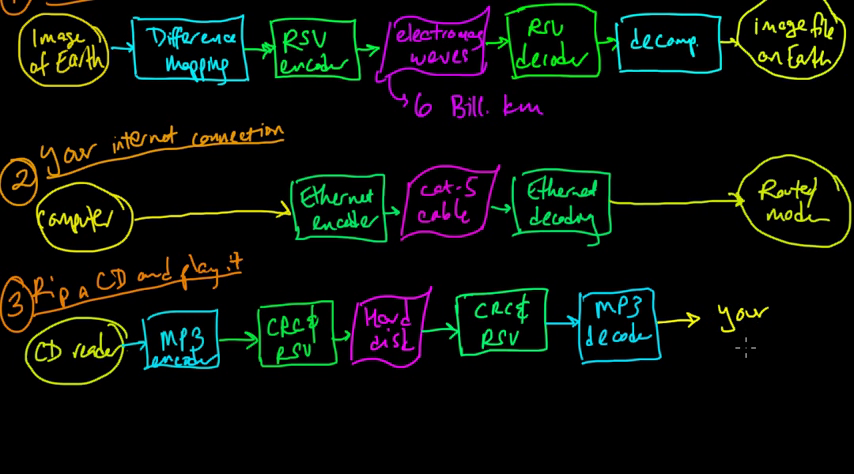
pyautogui.write('ears')
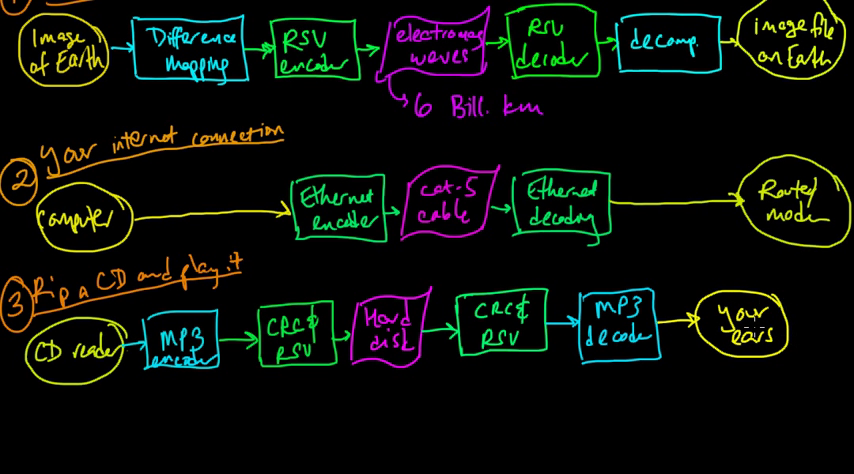
pyautogui.moveTo(752, 328)
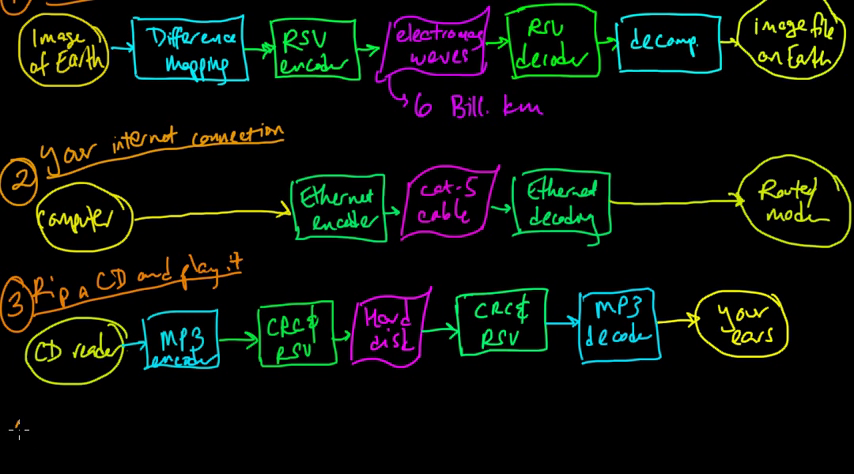
pyautogui.click(22, 430)
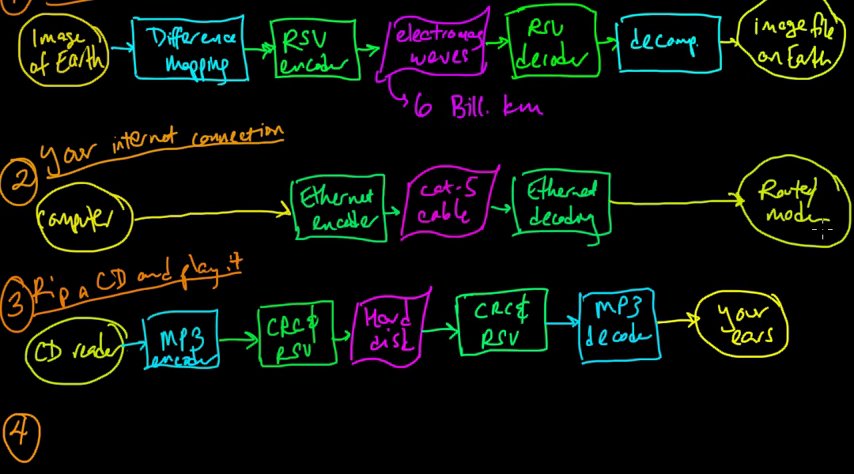
# Write the fourth example heading 'Skype over 4G'.
pyautogui.scroll(-3)
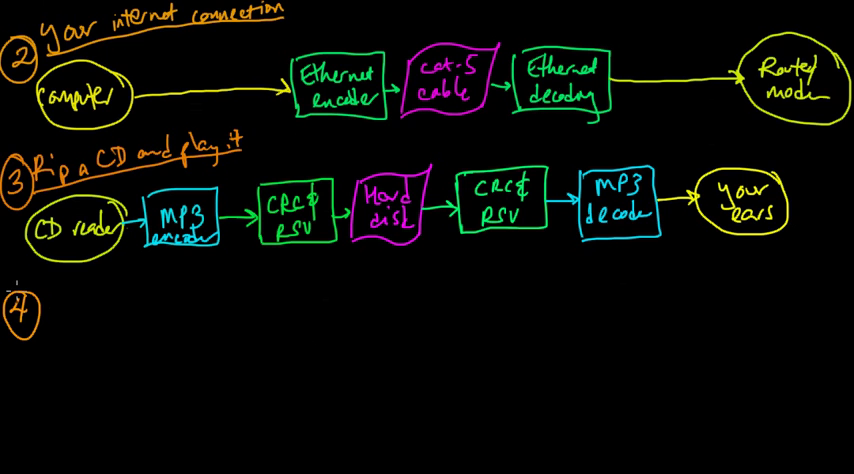
pyautogui.write('St')
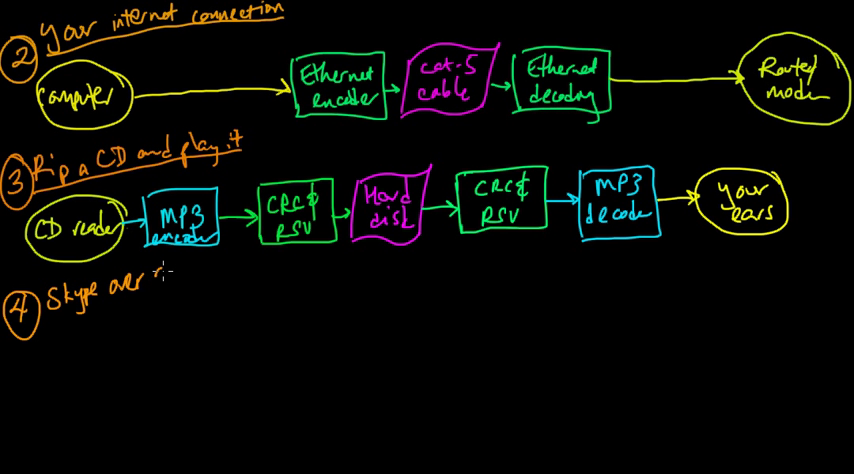
pyautogui.write('3G')
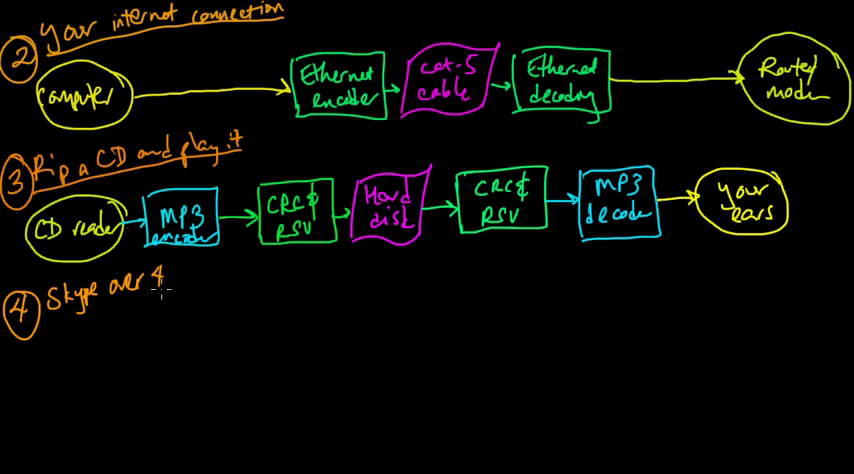
pyautogui.write('6')
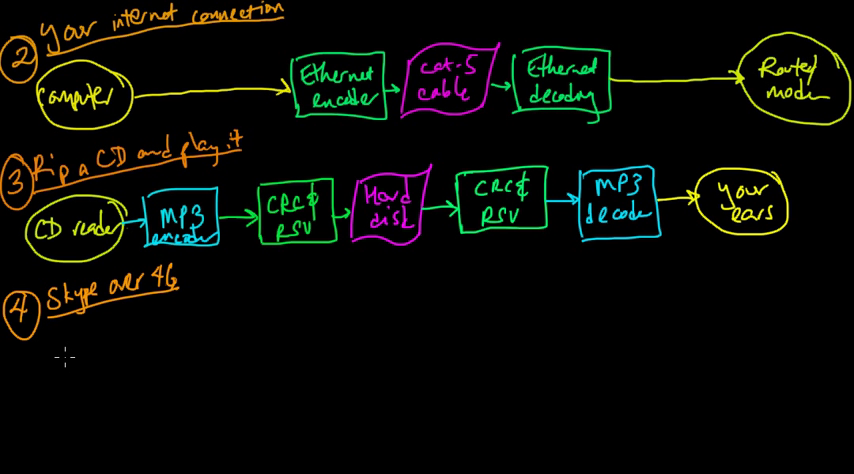
# Draw a 'Webcam' ellipse with an arrow into an 'MPEG' box and write 'SILK' beneath it.
pyautogui.write('Wi')
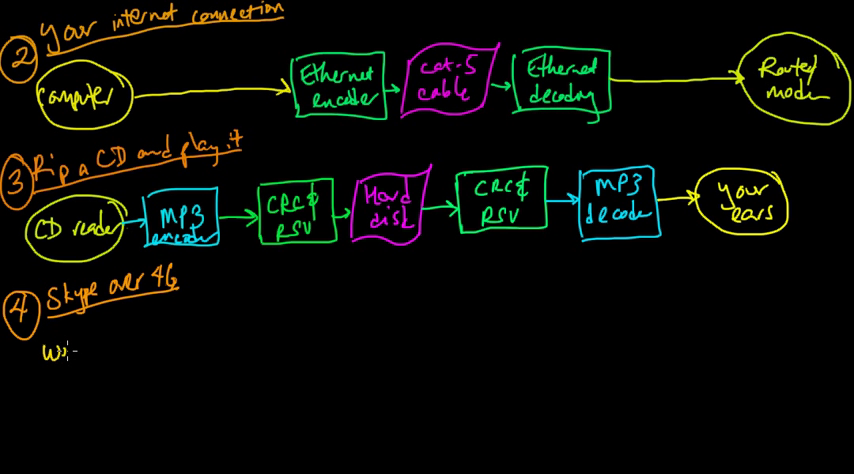
pyautogui.write('ebcam')
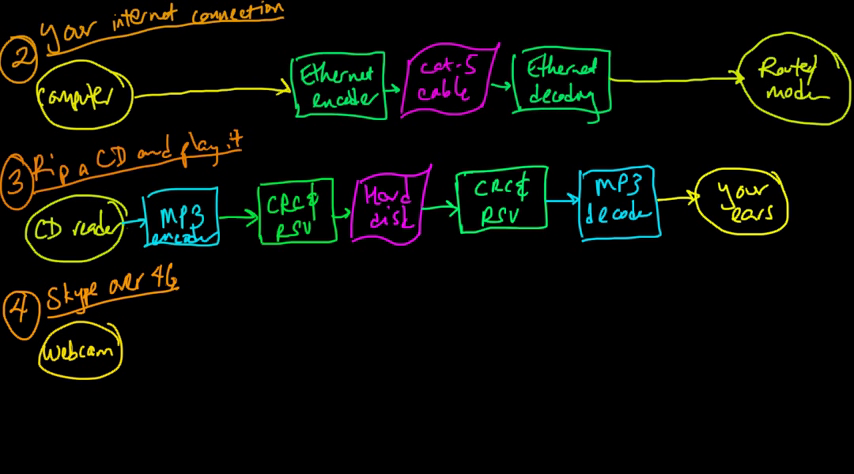
pyautogui.moveTo(128, 352); pyautogui.dragTo(148, 352)
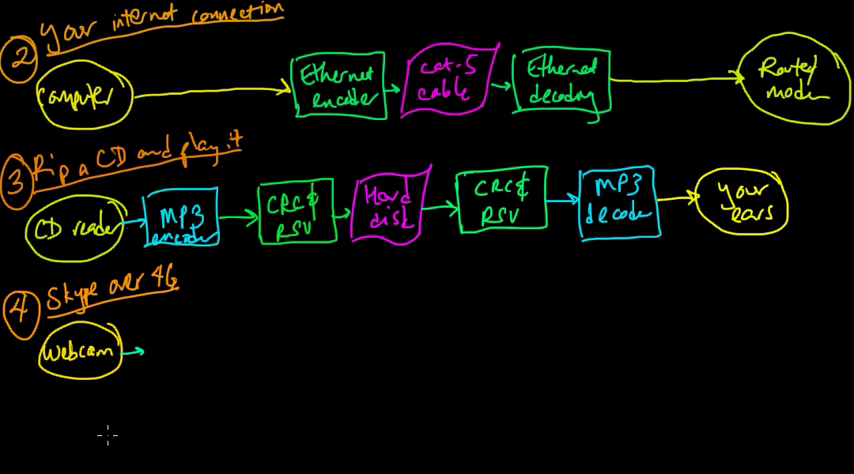
pyautogui.write('MP')
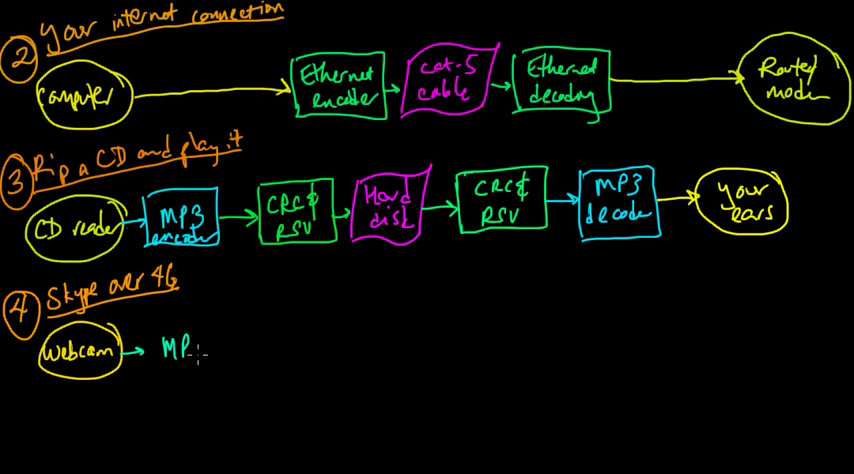
pyautogui.write('EG')
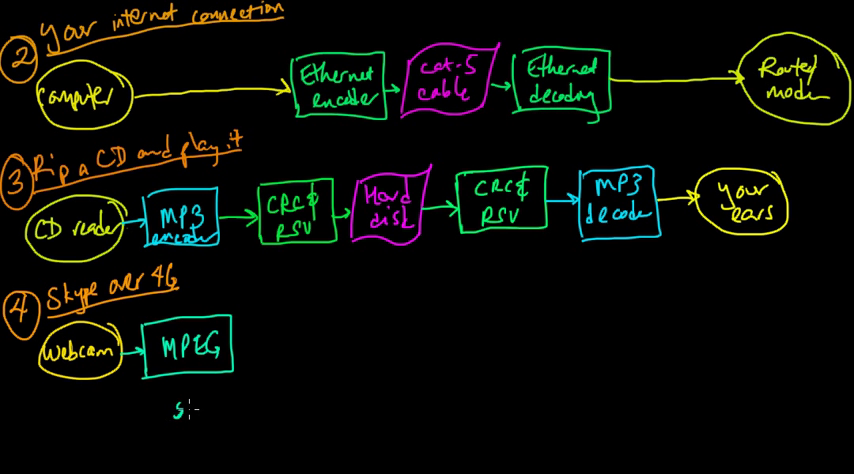
pyautogui.write('ilk')
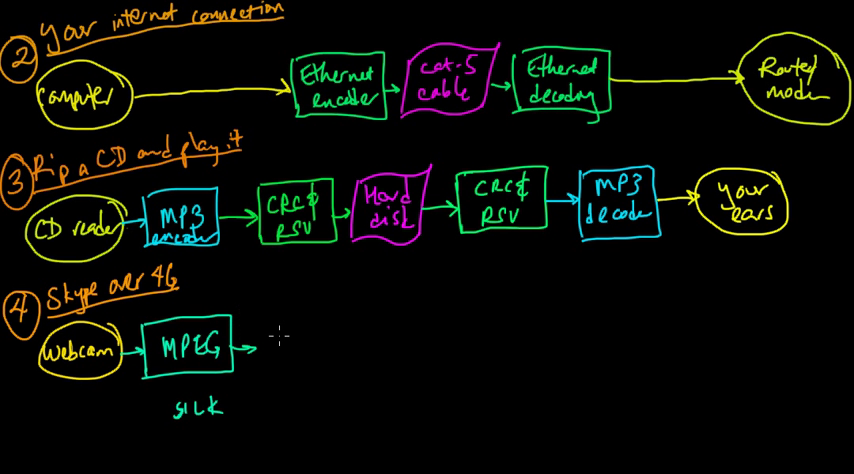
# Finish the '4G turbocode' block and write 'elec. waves' as the magenta wave-shaped channel.
pyautogui.write('4g')
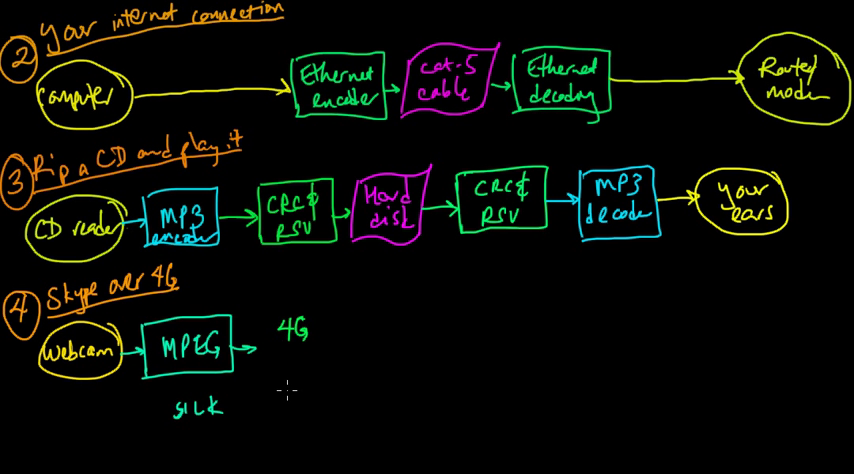
pyautogui.write('turbocod')
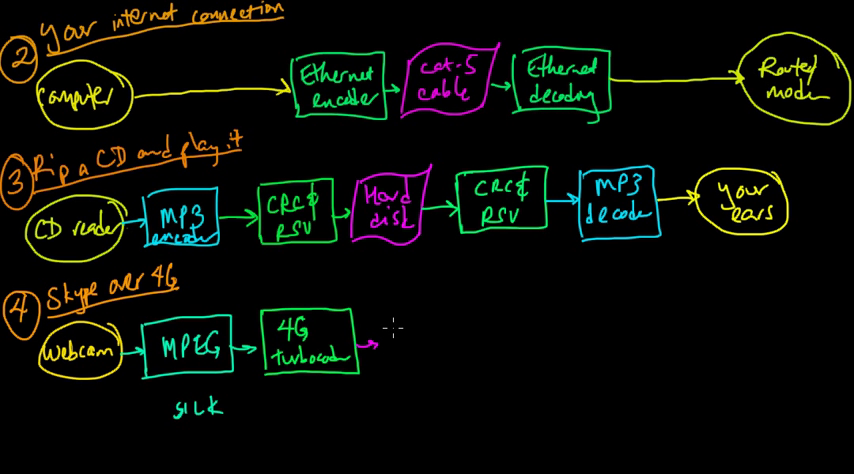
pyautogui.write('ele')
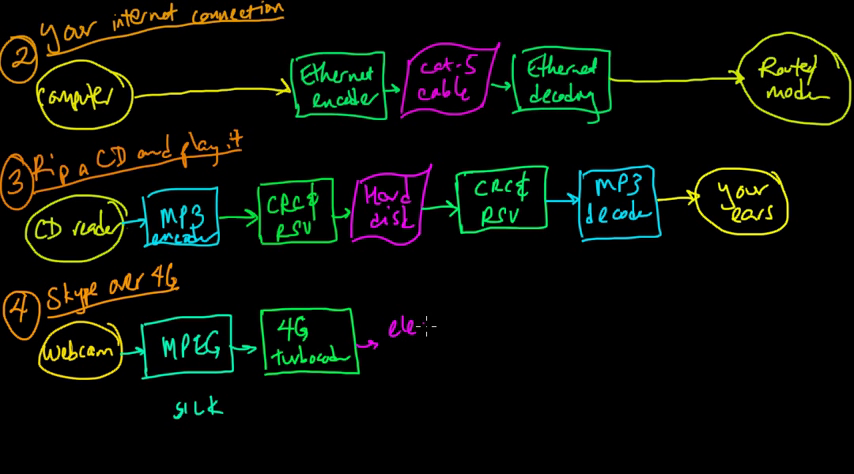
pyautogui.write('c.')
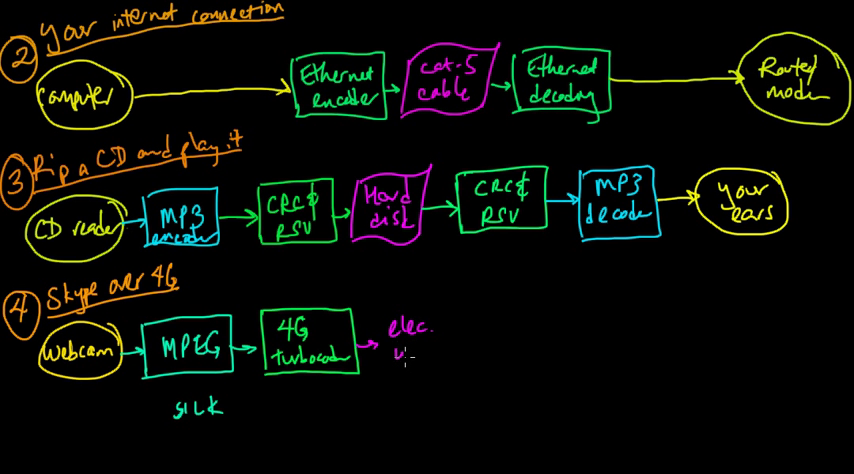
pyautogui.write('waves')
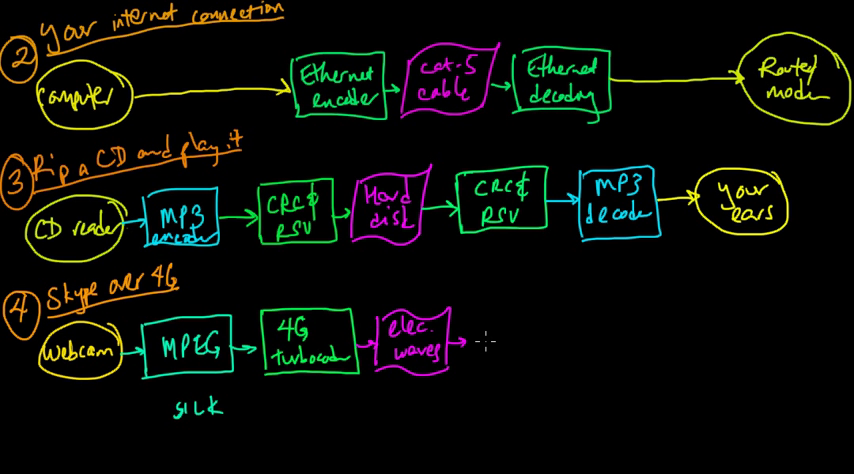
# Write '4G decoder' in a green box after the electromagnetic waves channel.
pyautogui.write('4G')
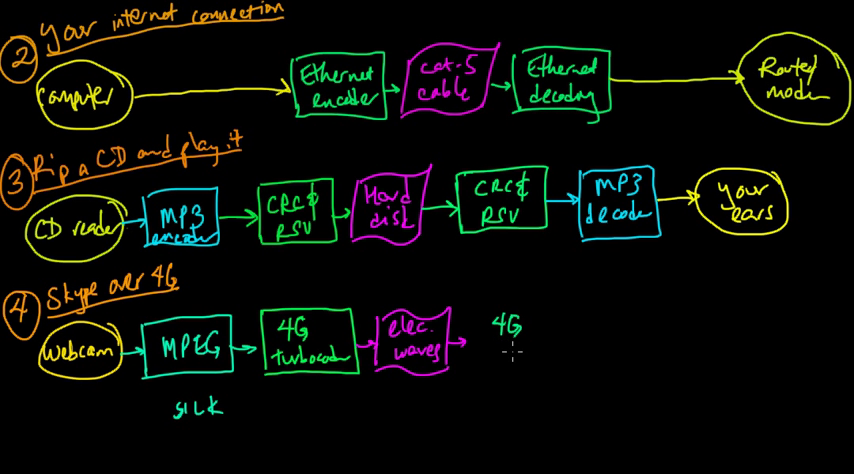
pyautogui.write('deco')
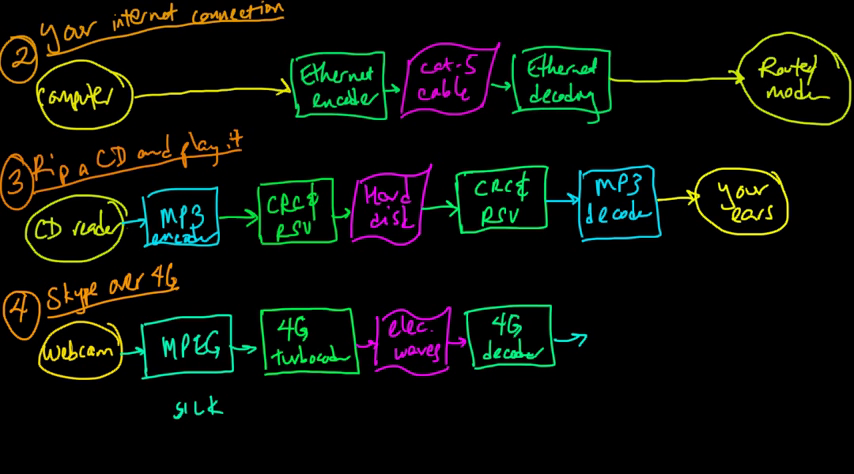
# Draw a connector looping down from the 4G decoder into a new second row.
pyautogui.scroll(-3)
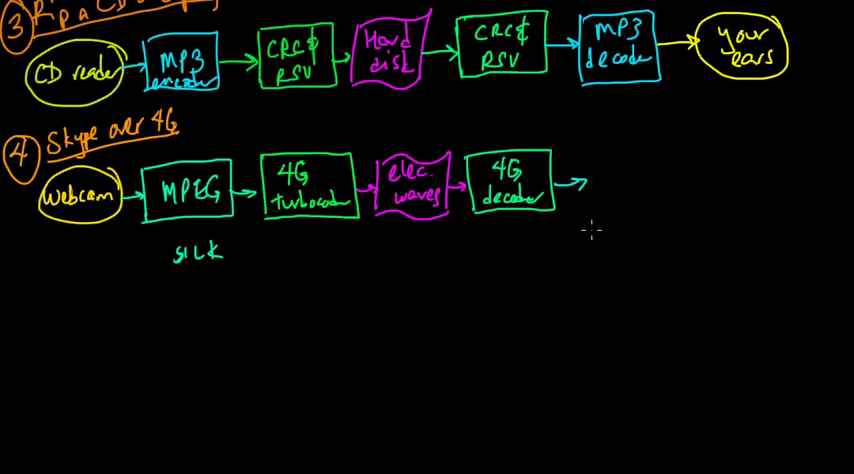
pyautogui.moveTo(624, 268)
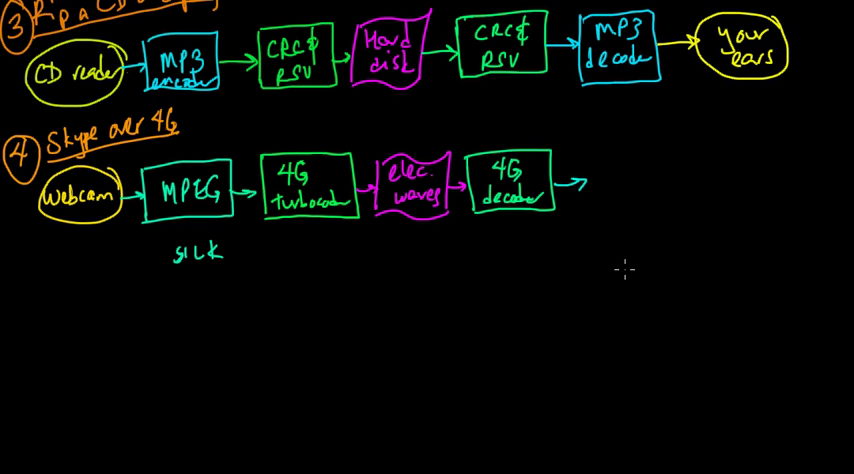
pyautogui.moveTo(792, 222)
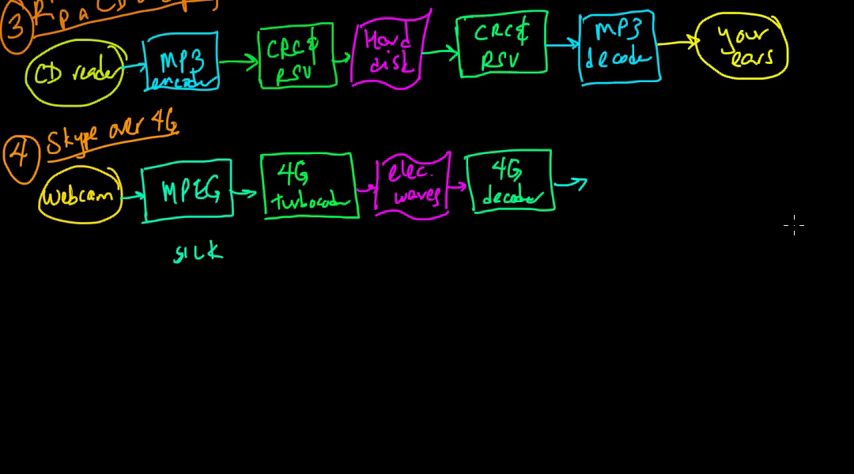
pyautogui.scroll(-3)
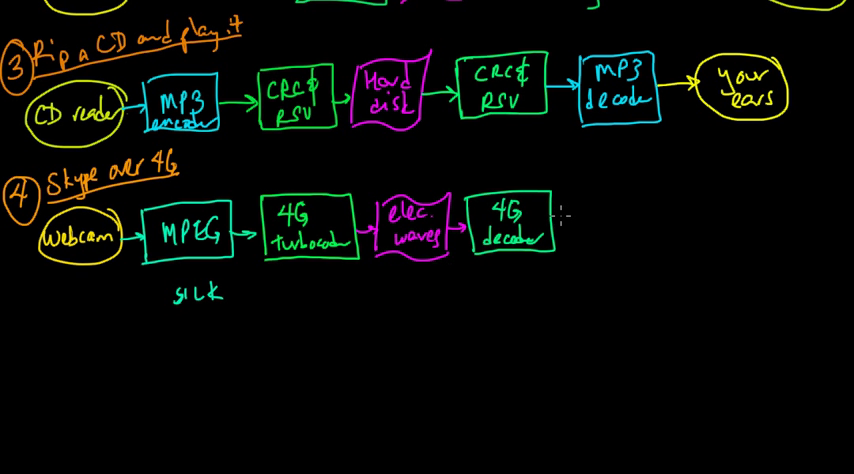
pyautogui.moveTo(560, 210); pyautogui.dragTo(84, 360)
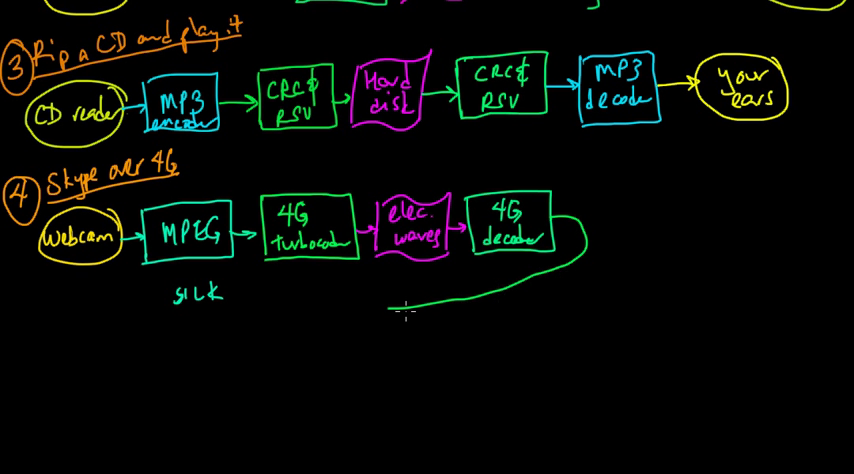
pyautogui.moveTo(404, 310); pyautogui.dragTo(264, 364)
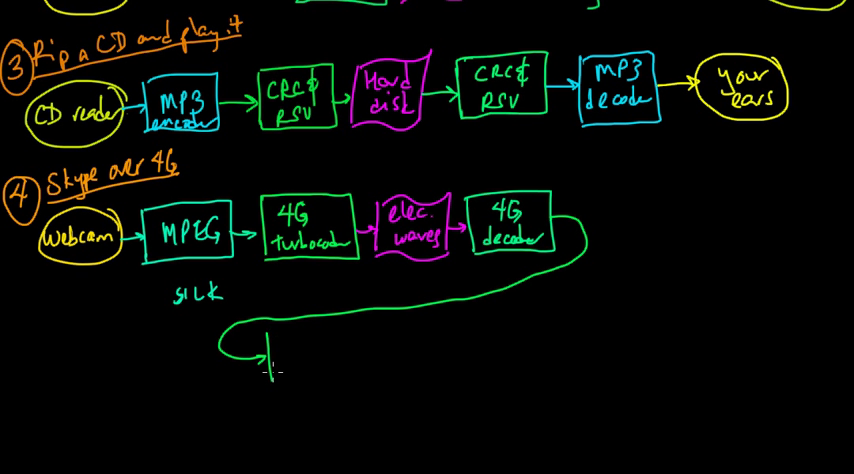
# Write and box 'Internet encoder', 'Internet' and 'Internet decoder' along the second row.
pyautogui.write('Internet')
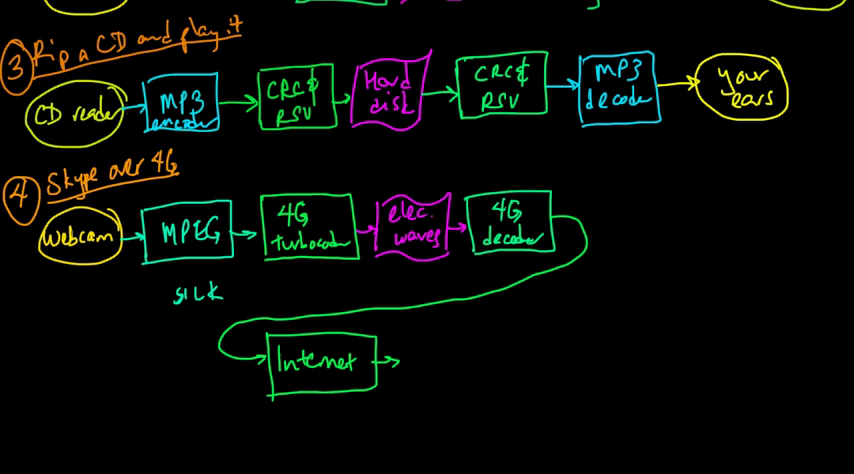
pyautogui.write('encoder')
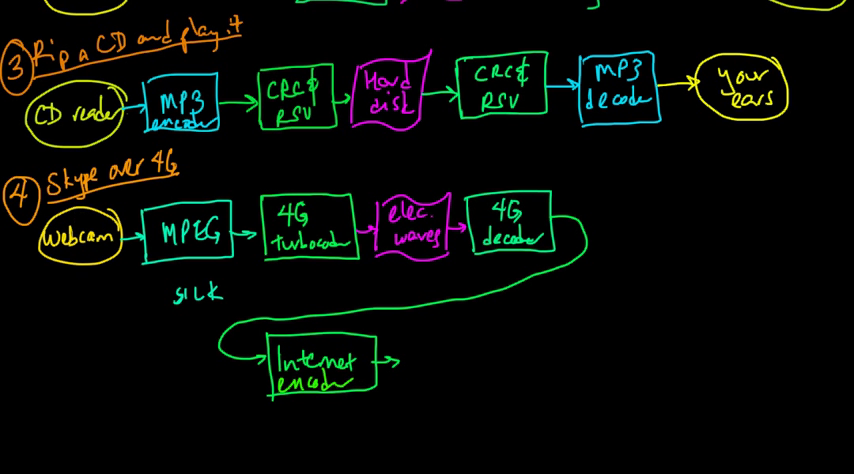
pyautogui.moveTo(412, 356)
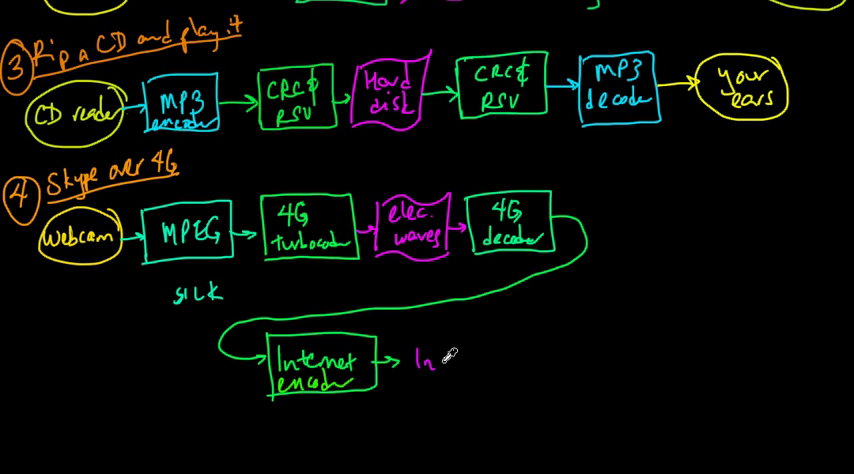
pyautogui.write('Internet')
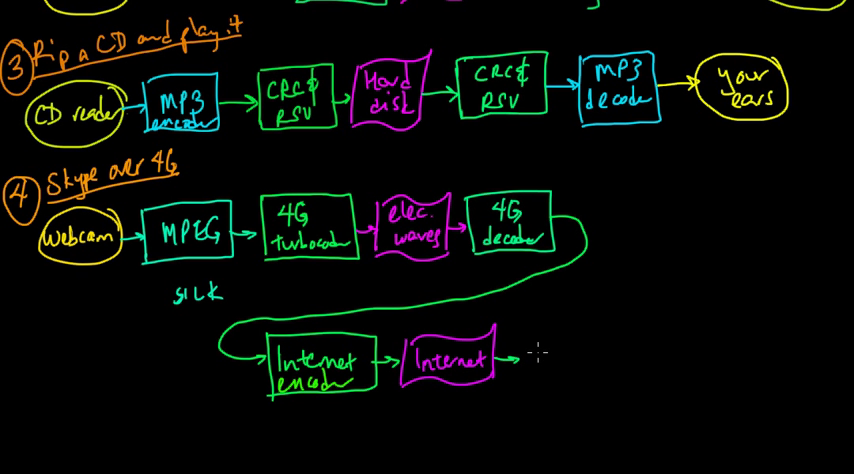
pyautogui.write('Inter')
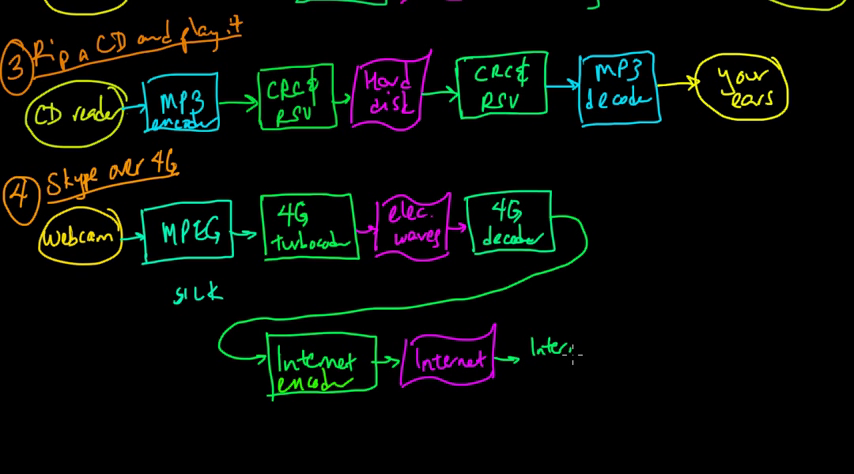
pyautogui.write('net')
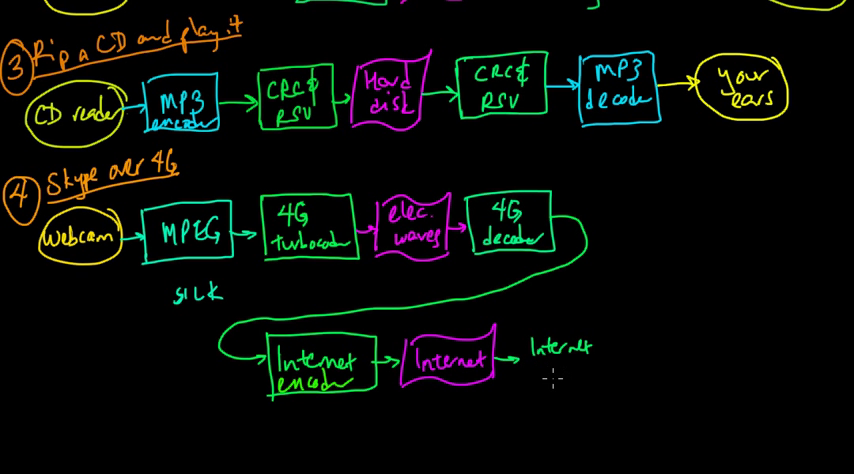
pyautogui.write('decoder')
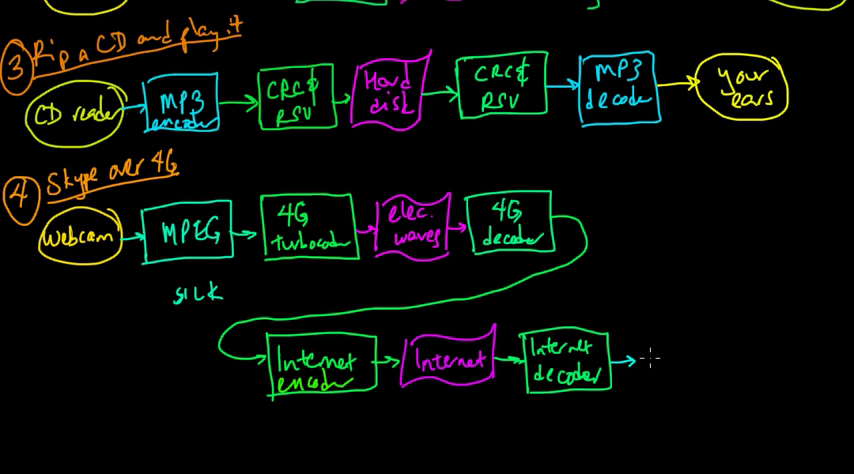
# Write 'MPEG decoder' after the Internet decoder and enclose it in a box.
pyautogui.write('M')
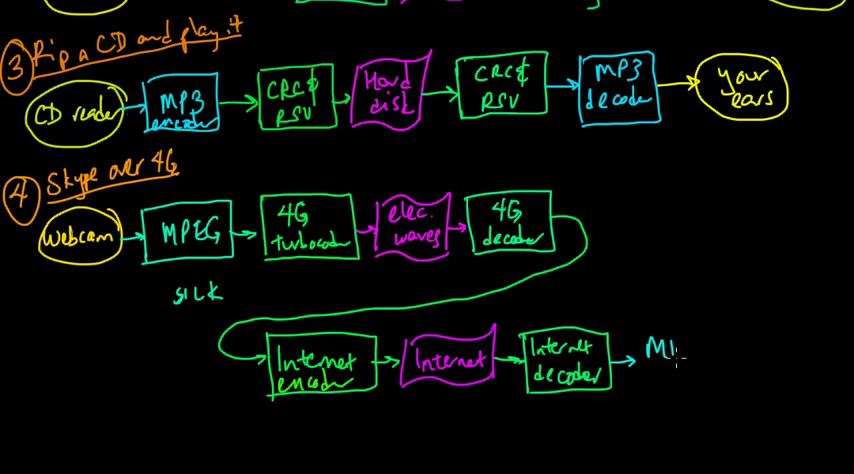
pyautogui.write('PEG')
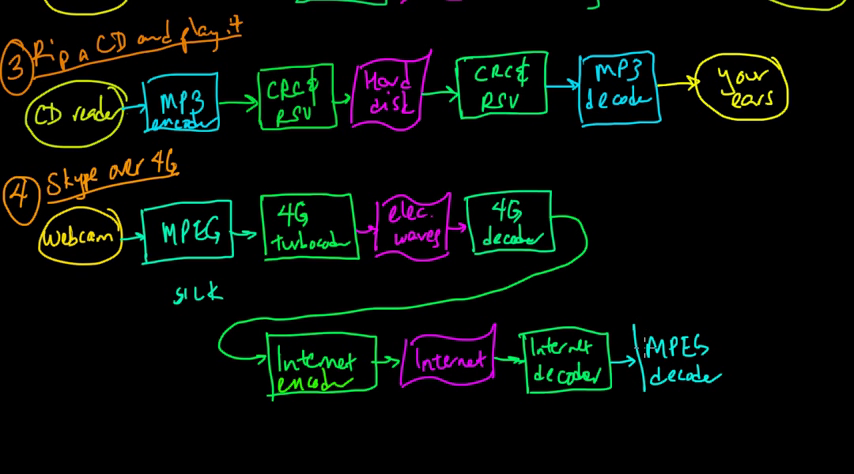
pyautogui.moveTo(636, 324); pyautogui.dragTo(740, 396)
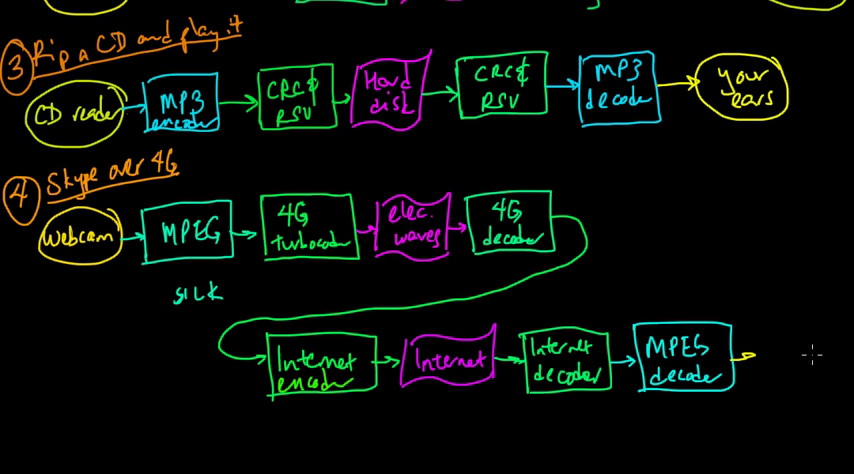
pyautogui.moveTo(784, 350)
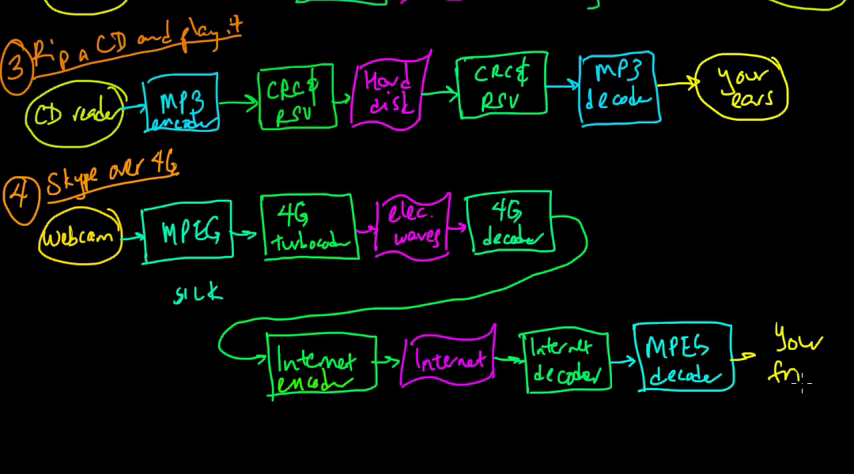
# Write 'your friend' in a yellow circle ending the chain, then scroll the page.
pyautogui.write('friend')
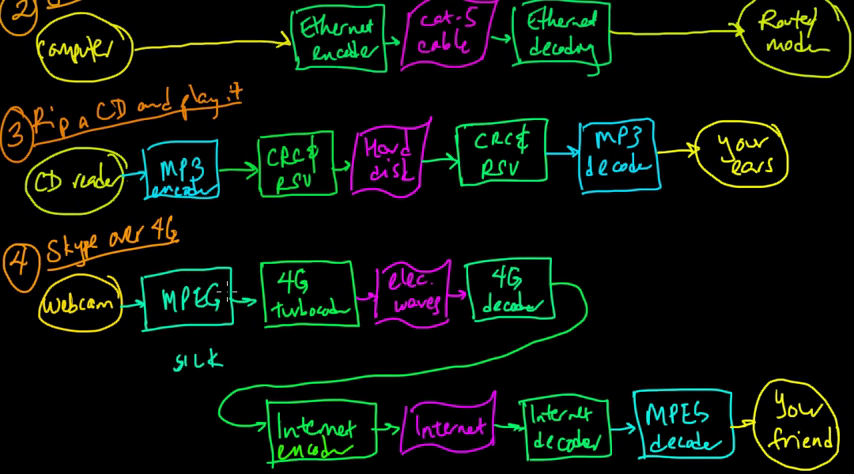
pyautogui.moveTo(684, 200)
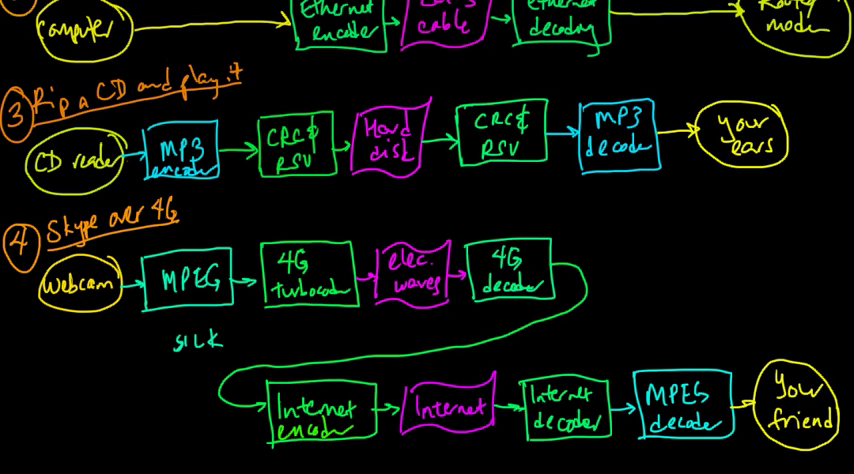
pyautogui.scroll(-3)
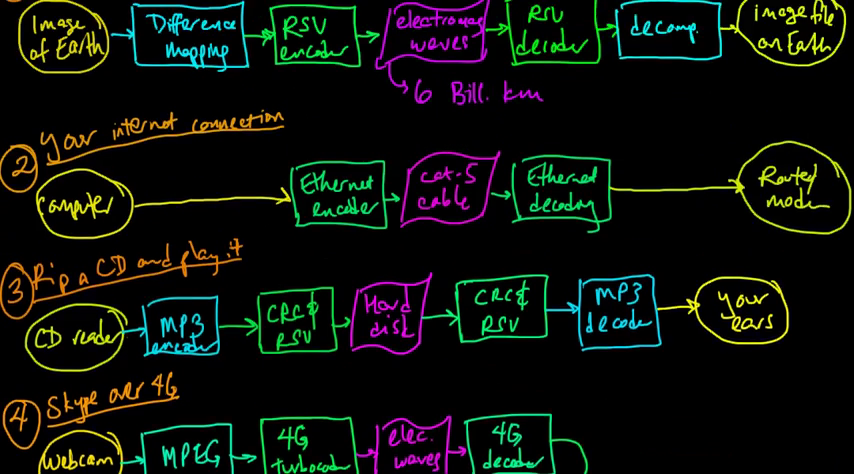
pyautogui.scroll(-3)
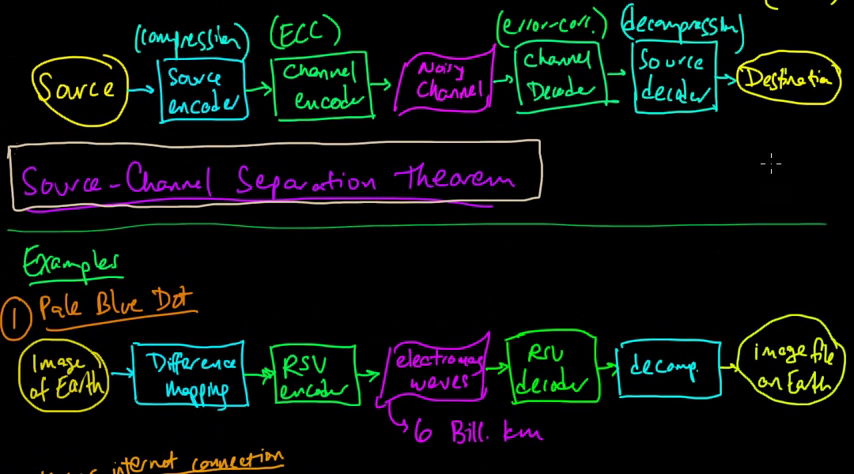